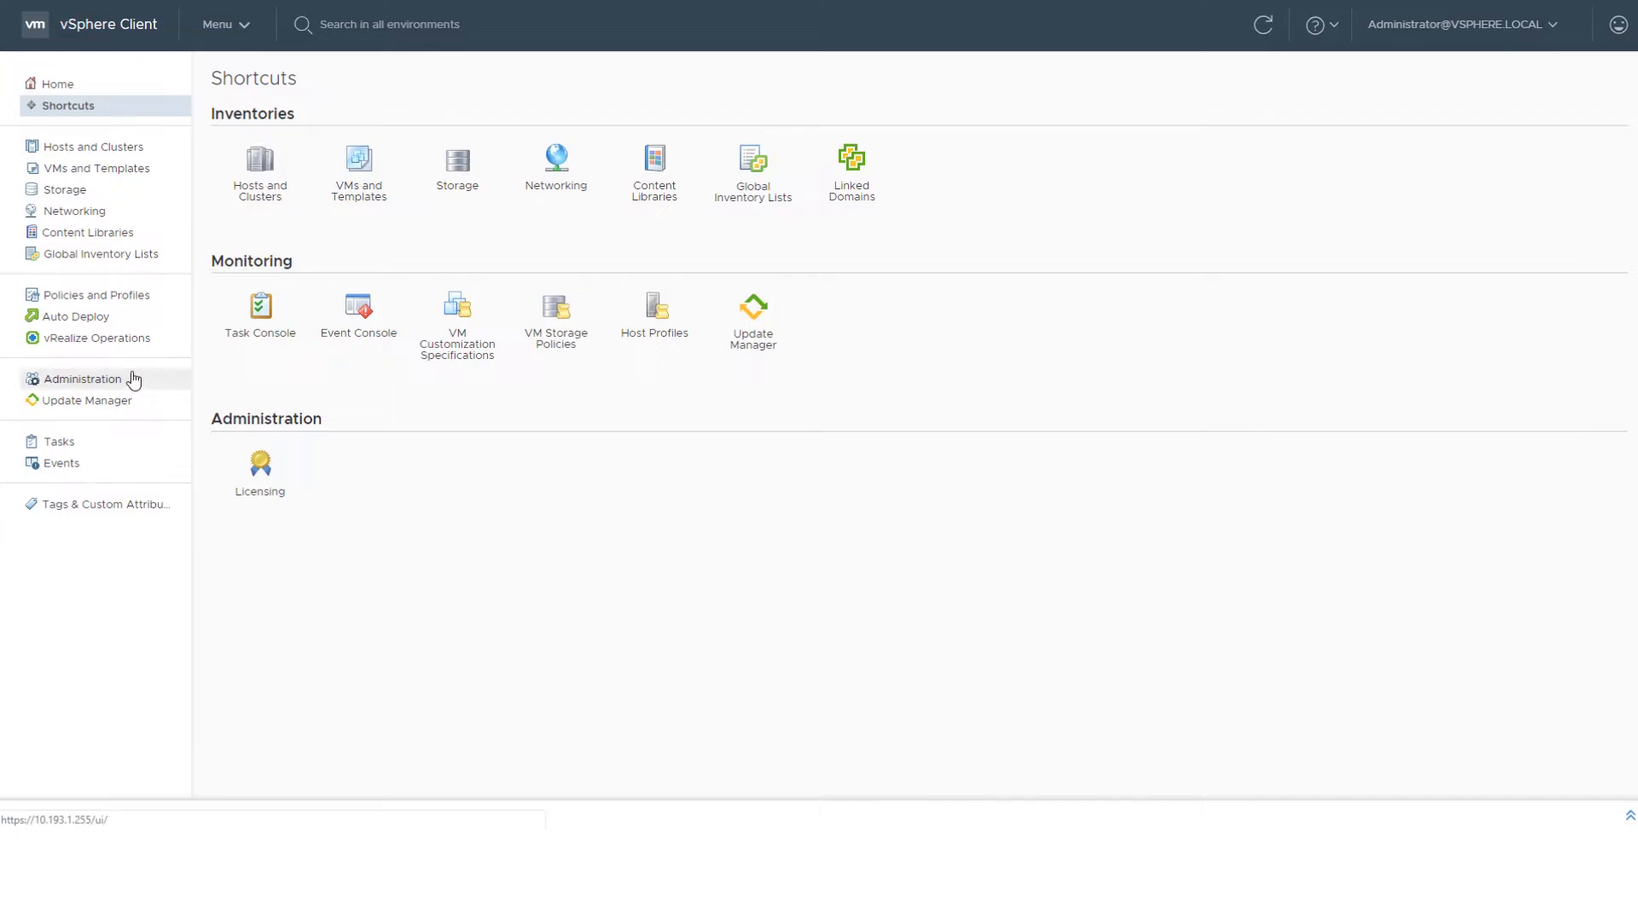
# Open the Administration area to reach the Access Control roles list.
pyautogui.click(81, 378)
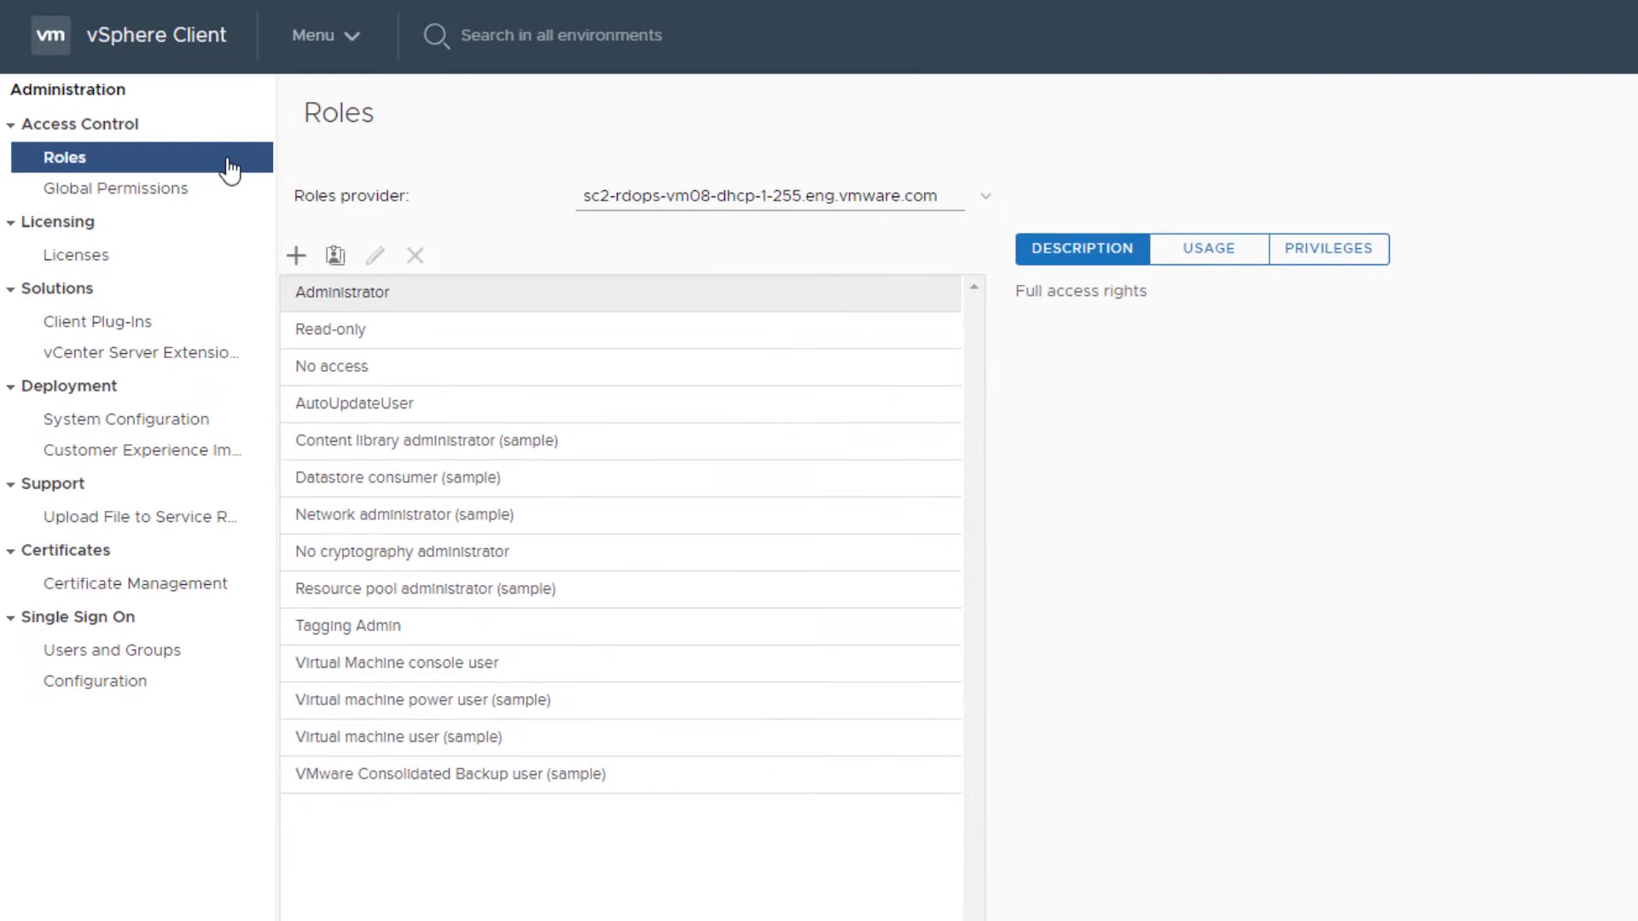
pyautogui.moveTo(890, 164)
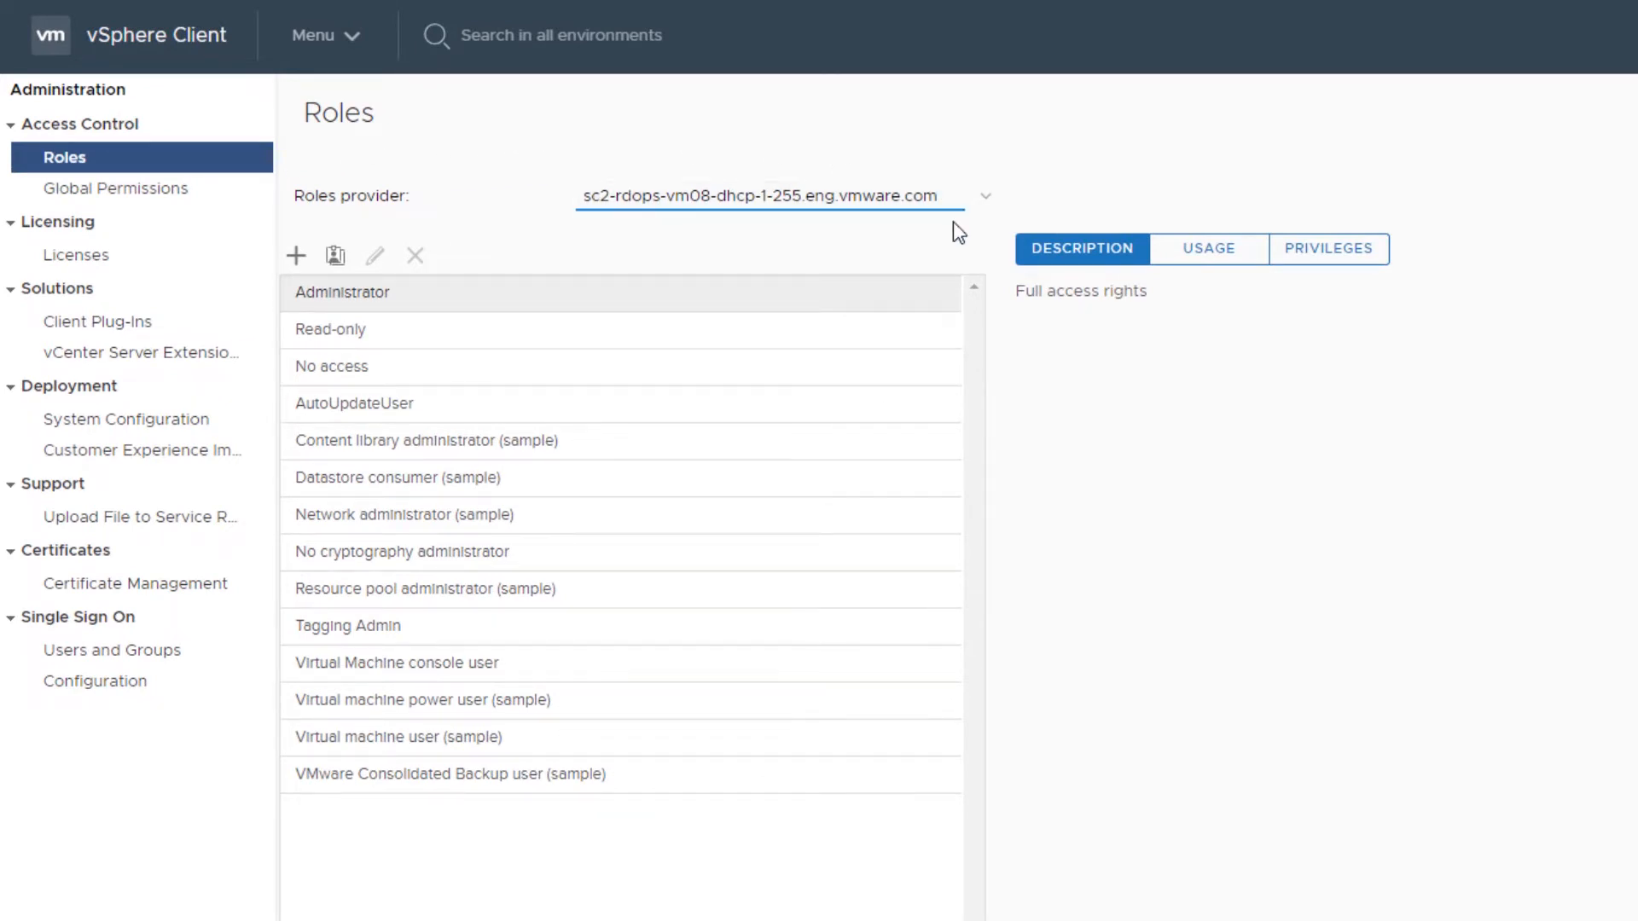
pyautogui.moveTo(797, 256)
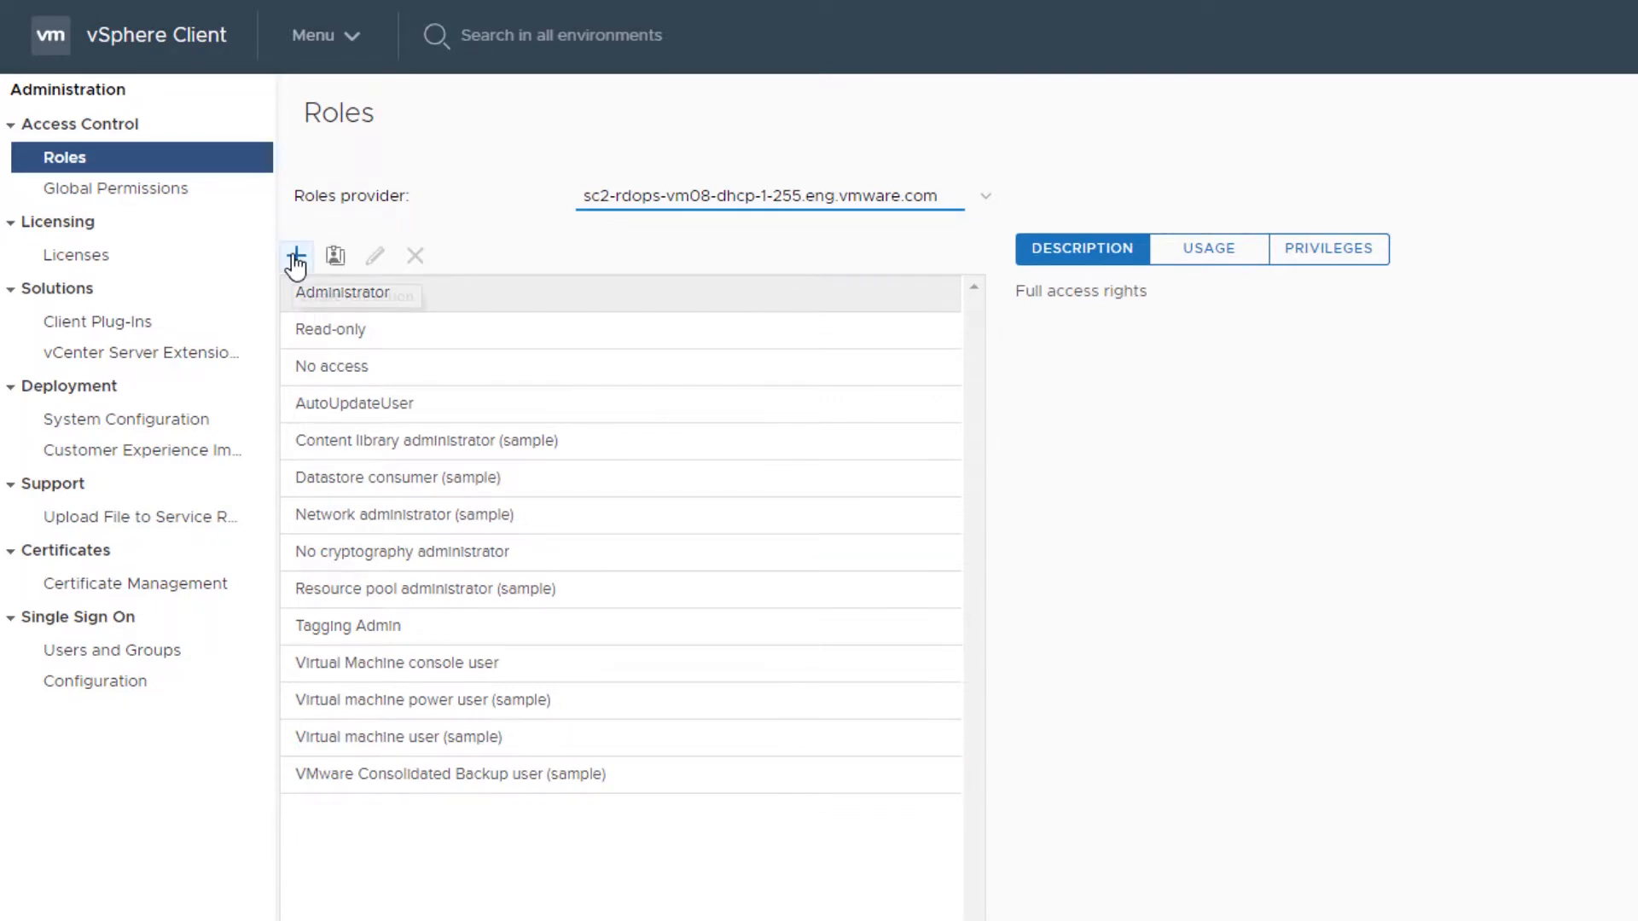
# Start a new role with all Datacenter, Datastore and Datastore cluster privileges checked.
pyautogui.click(298, 256)
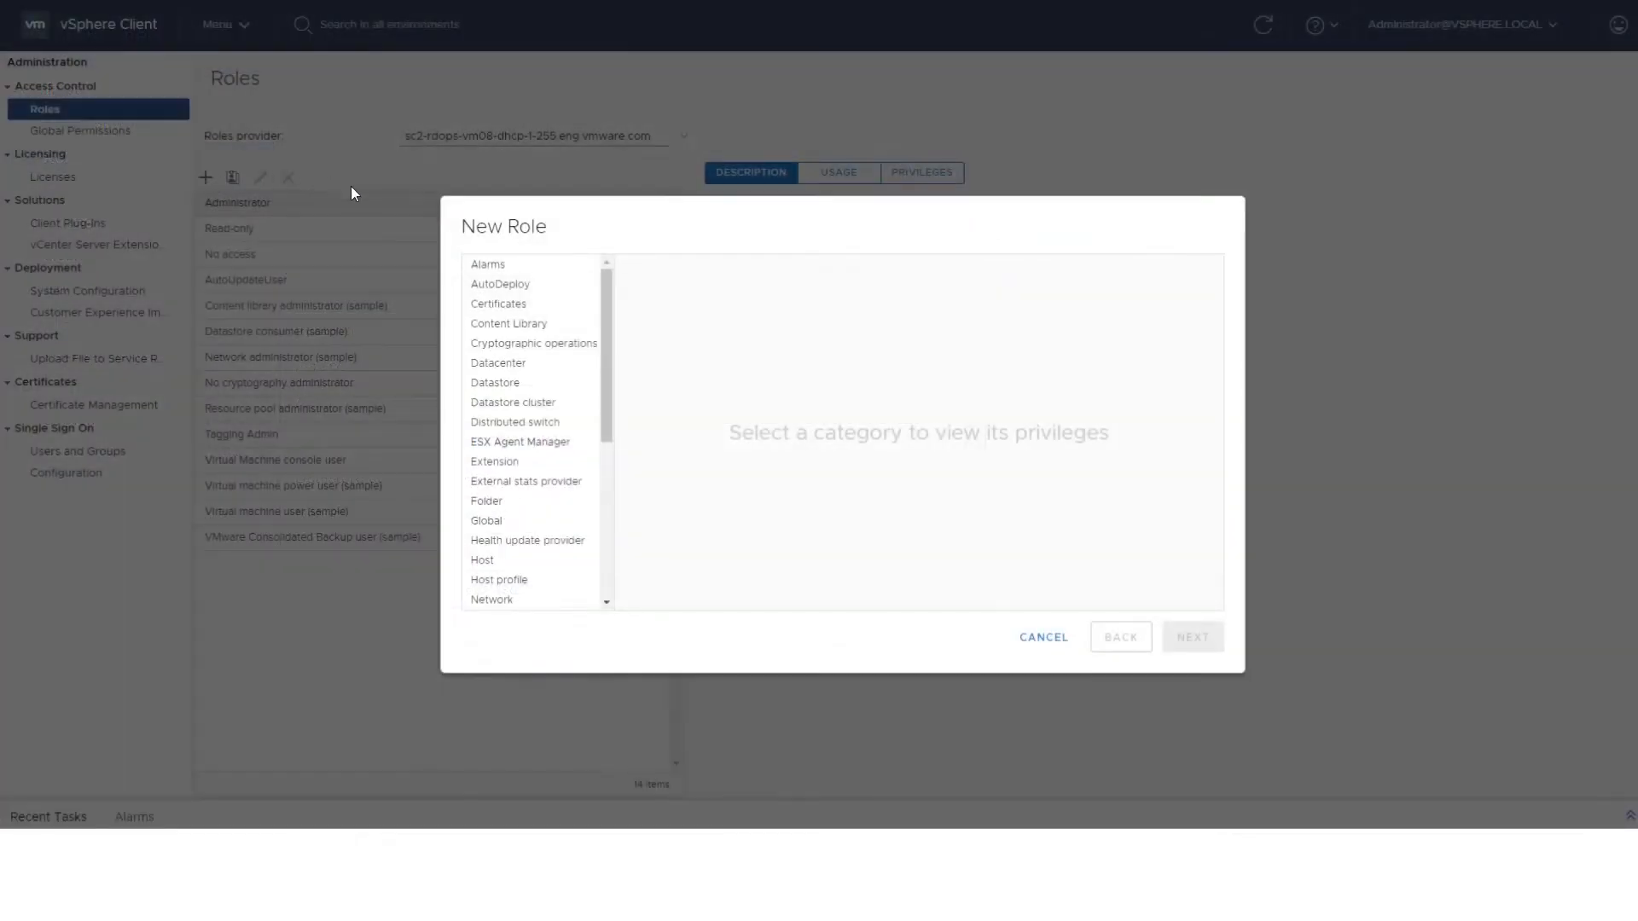
pyautogui.click(655, 482)
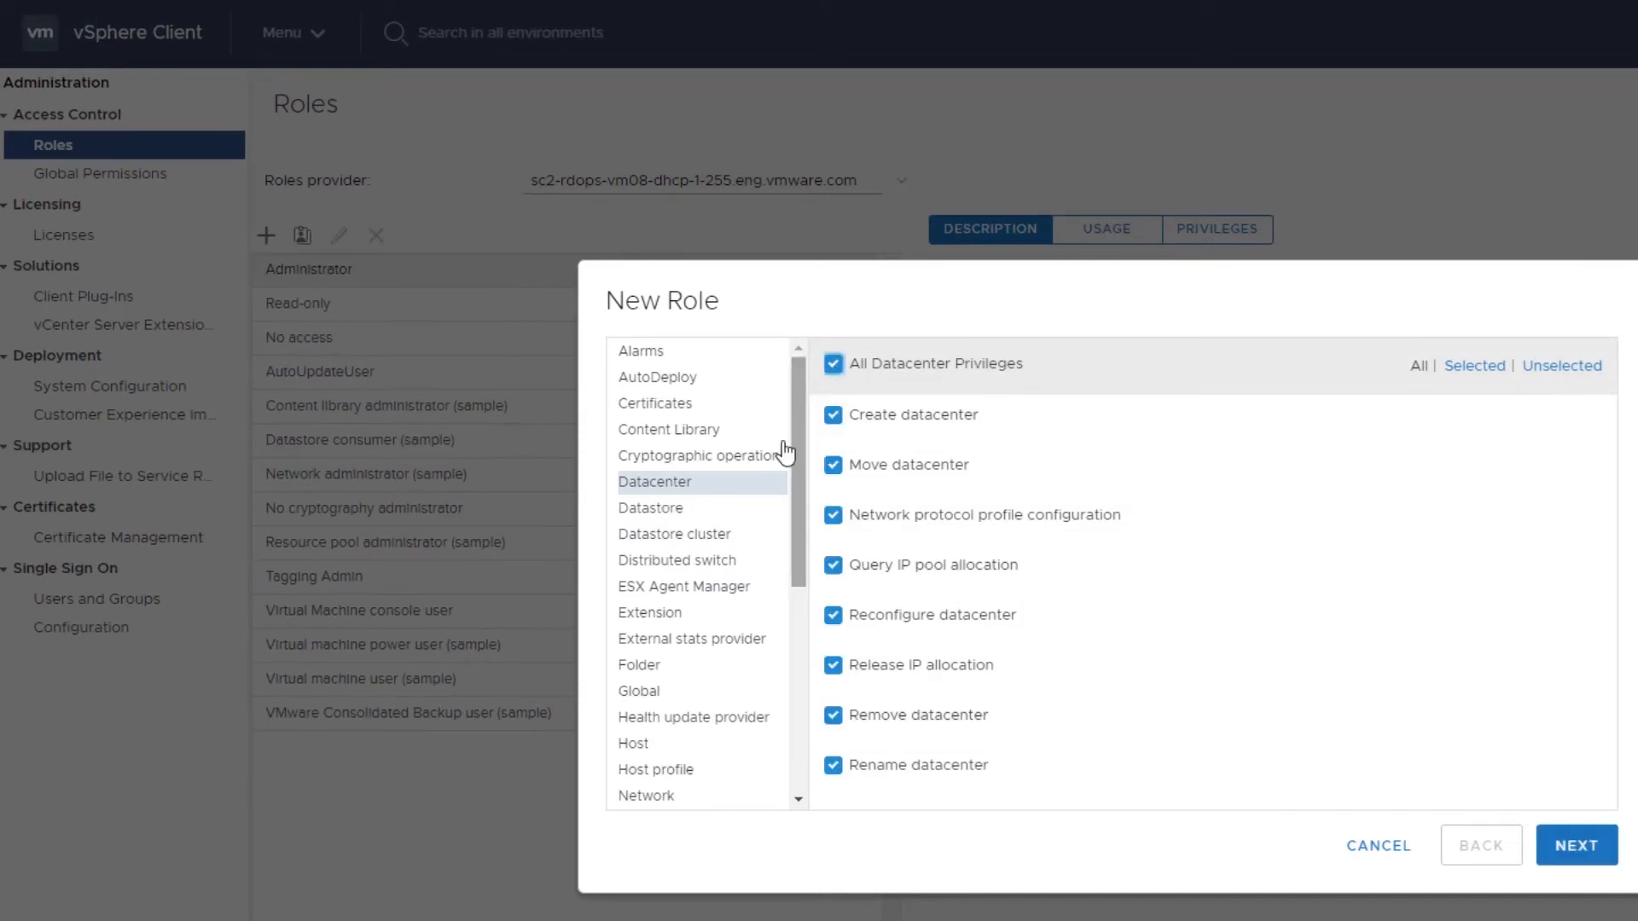
pyautogui.click(650, 509)
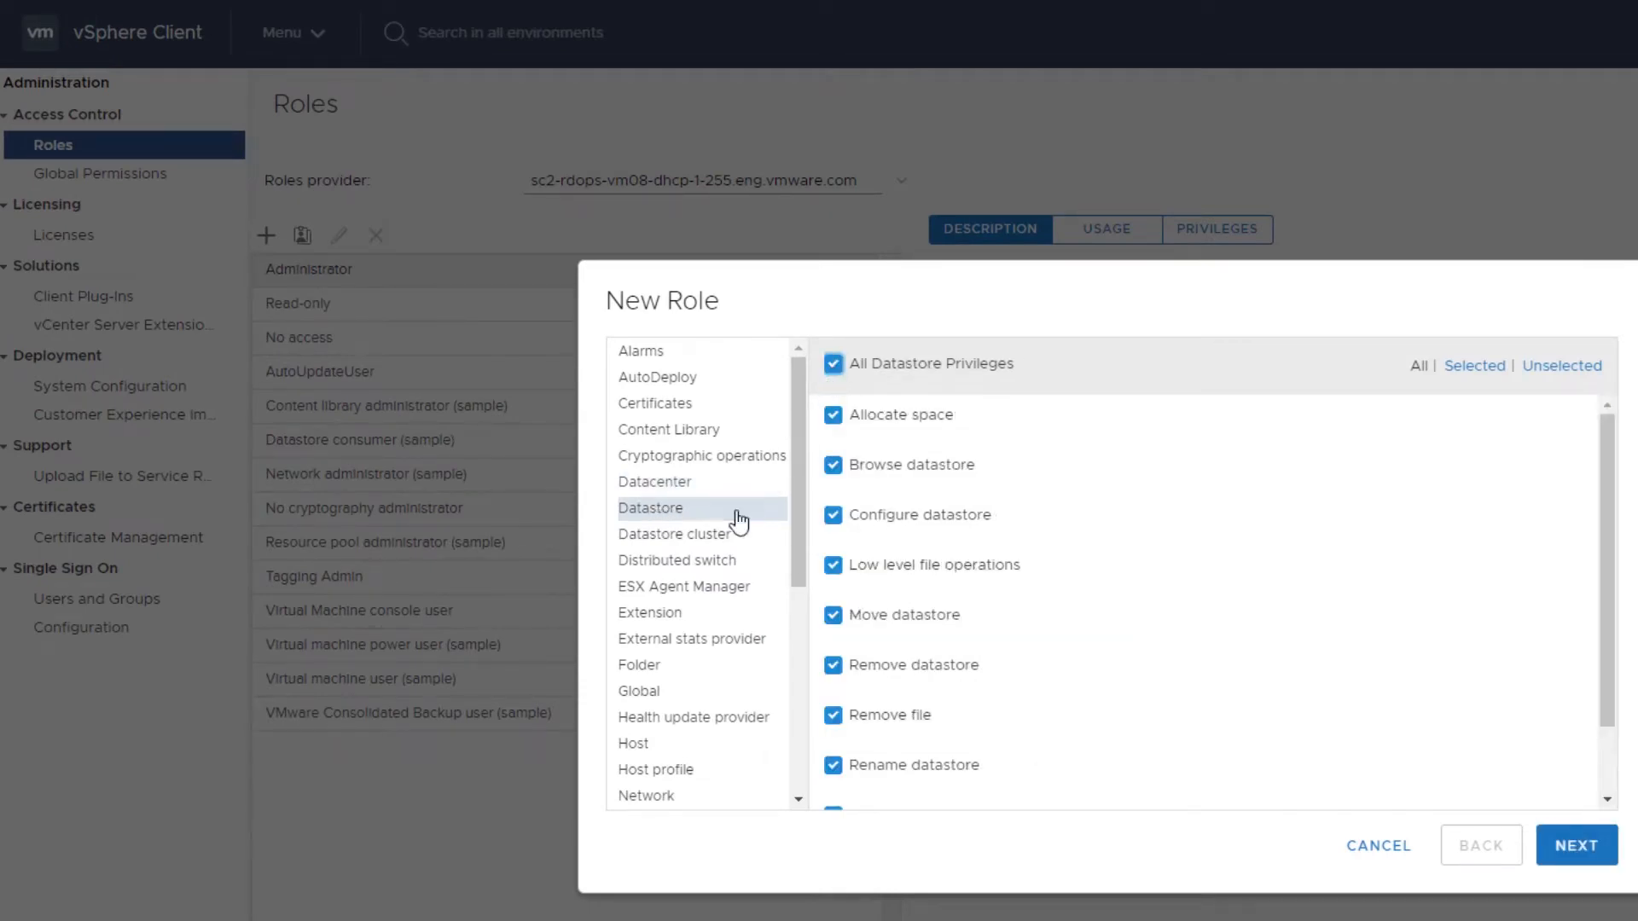
pyautogui.click(675, 534)
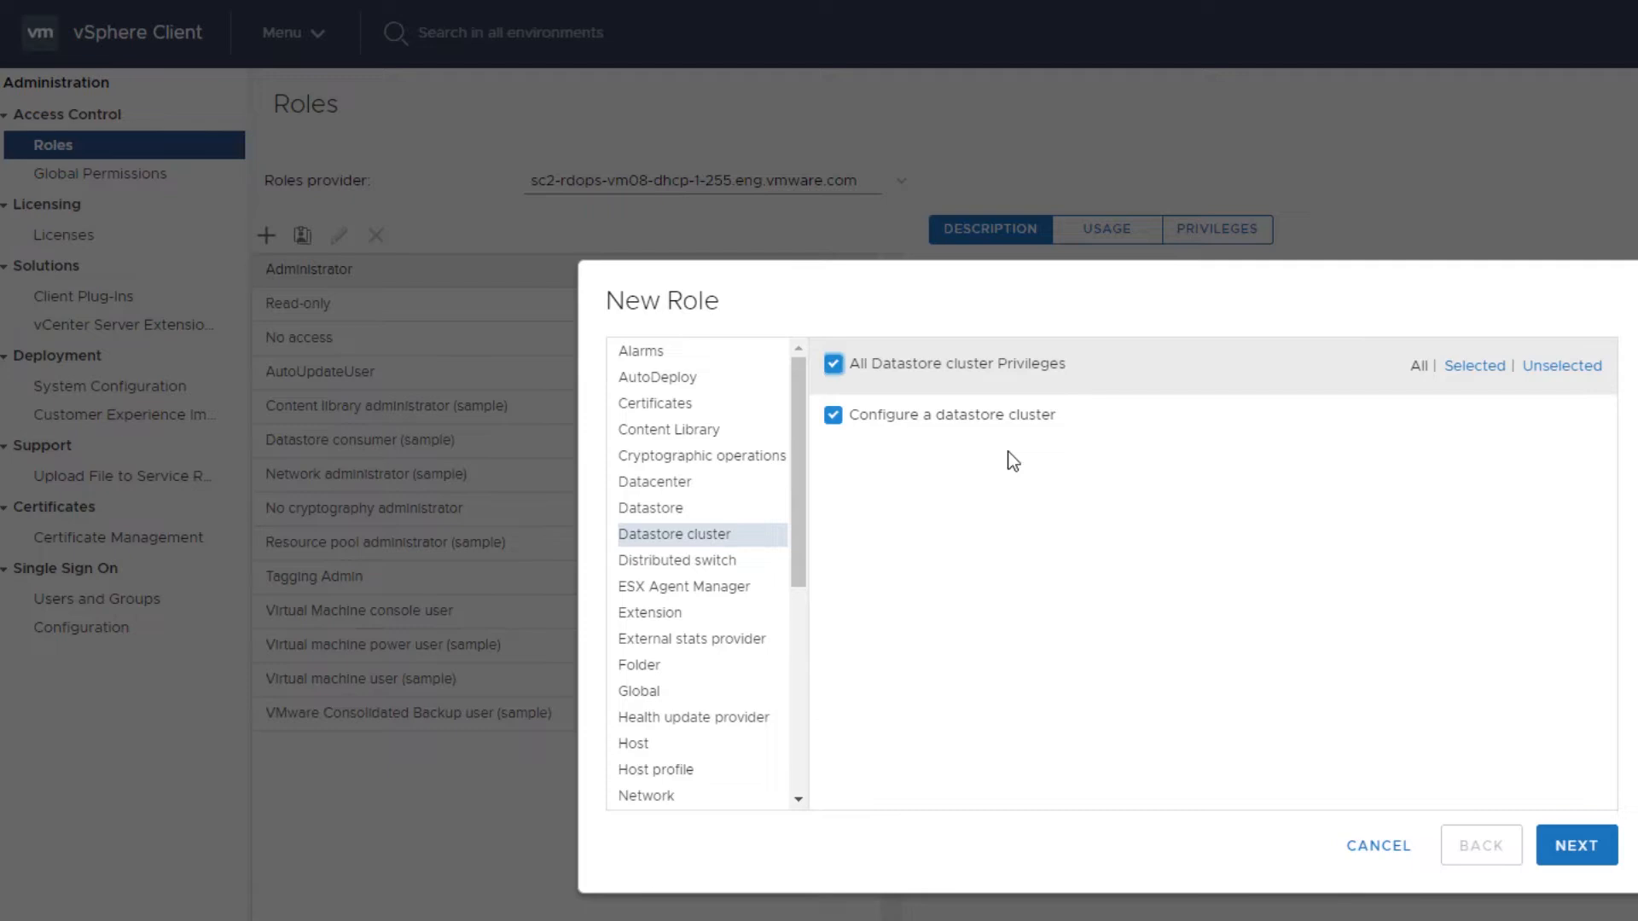
# Name the role Datacenter and Datastore Administrator with its description, finish, and return to Shortcuts.
pyautogui.click(1574, 844)
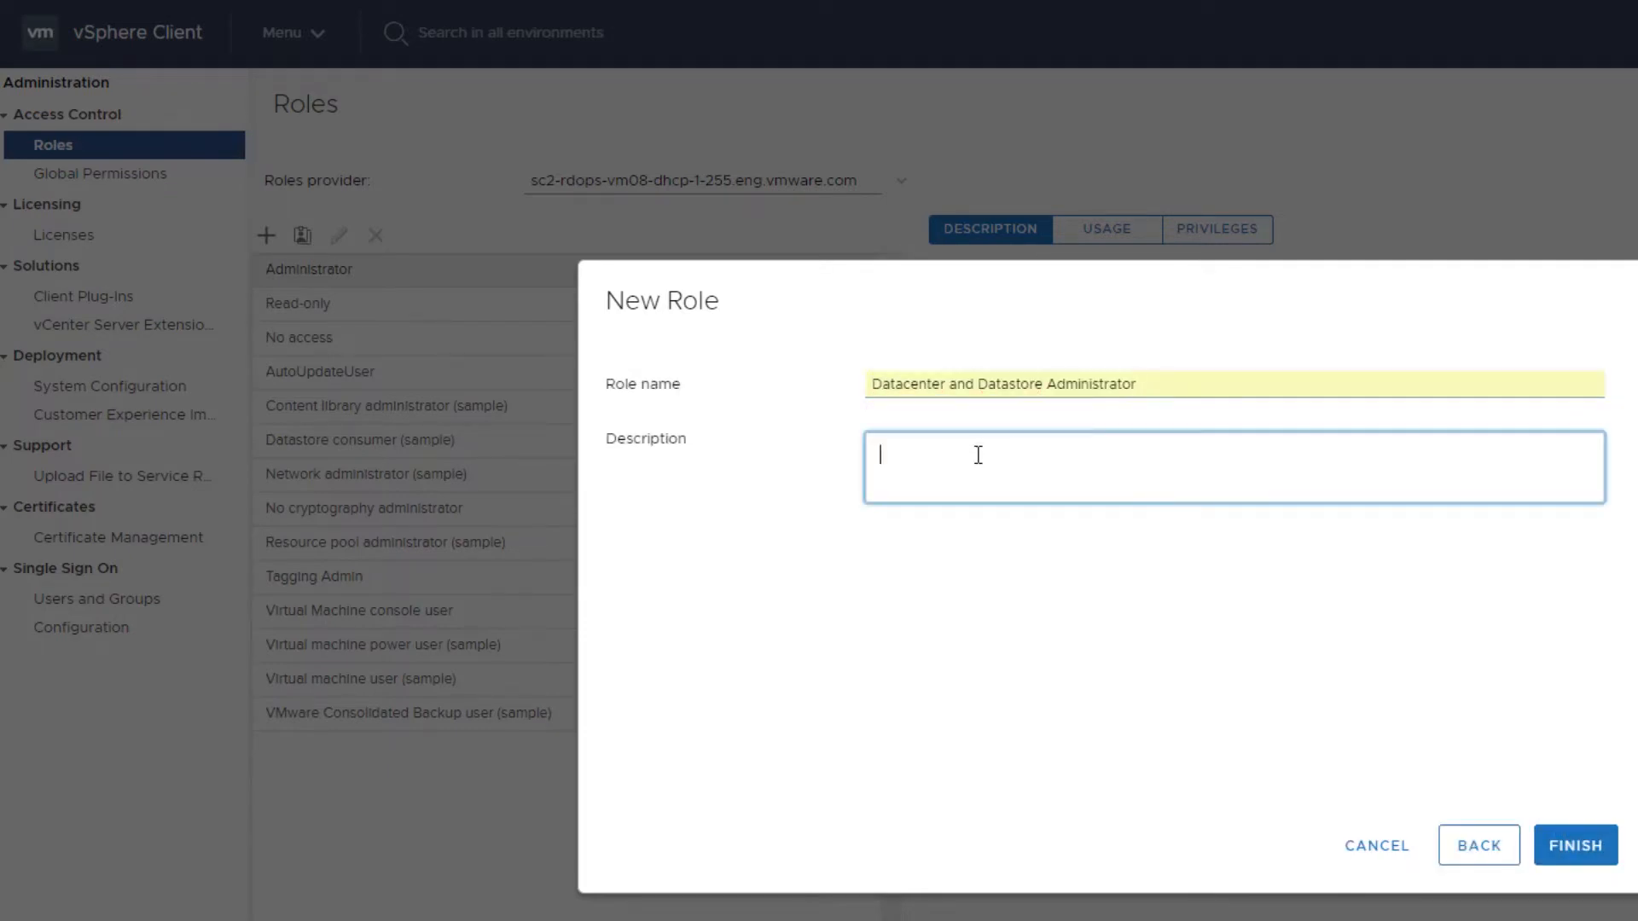
pyautogui.write('This role is for datacenter and datastore administrators')
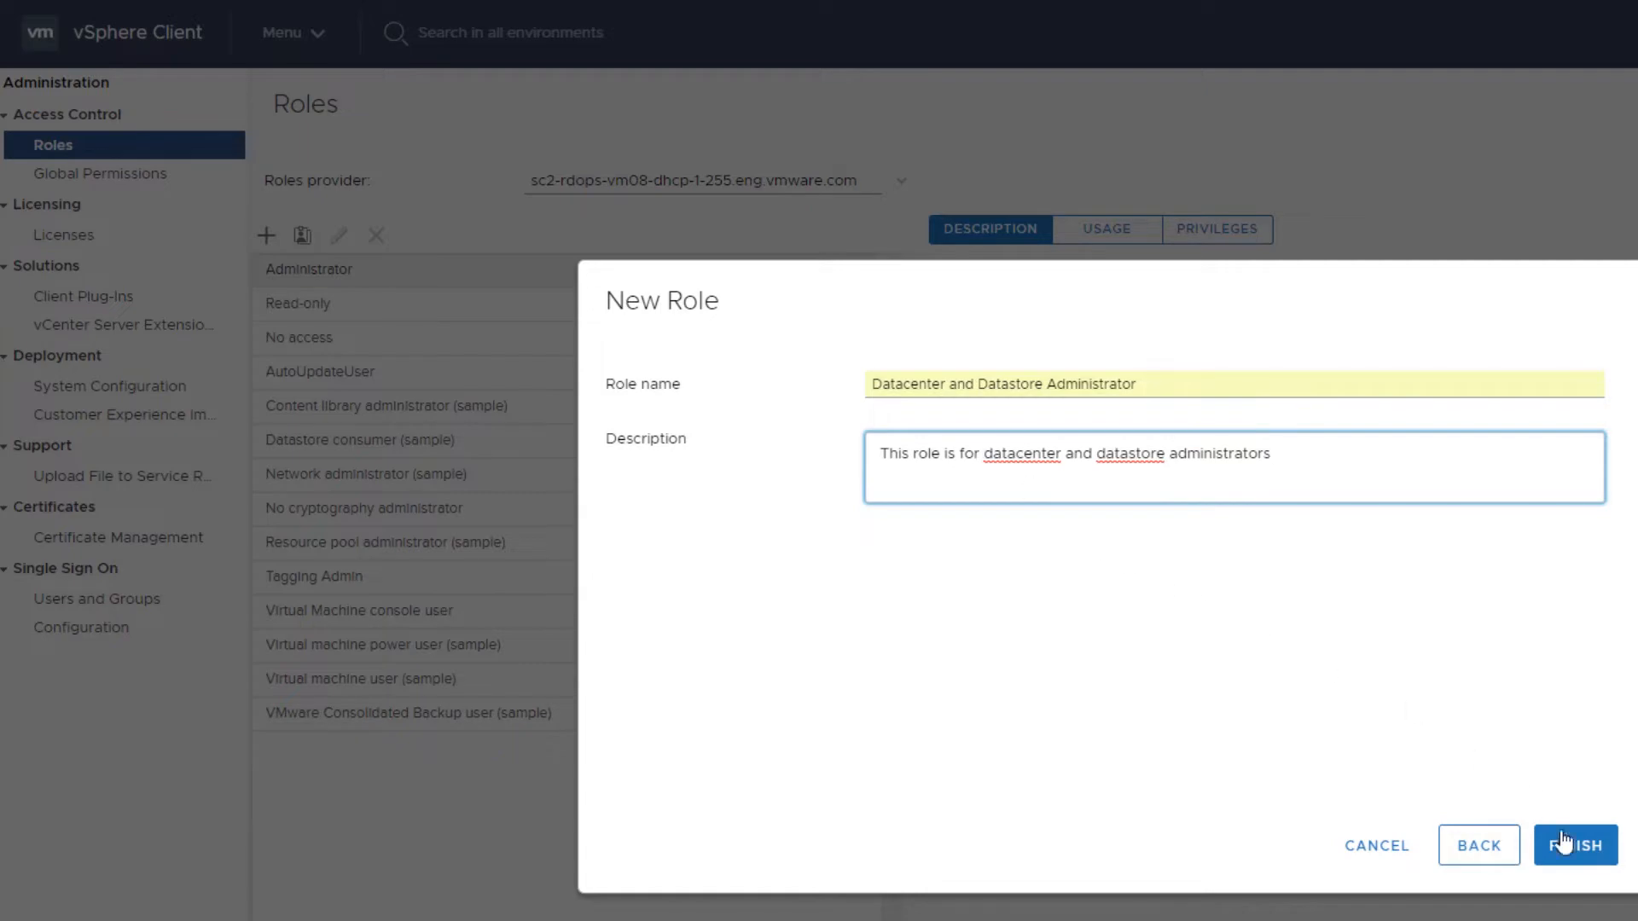
pyautogui.click(1575, 845)
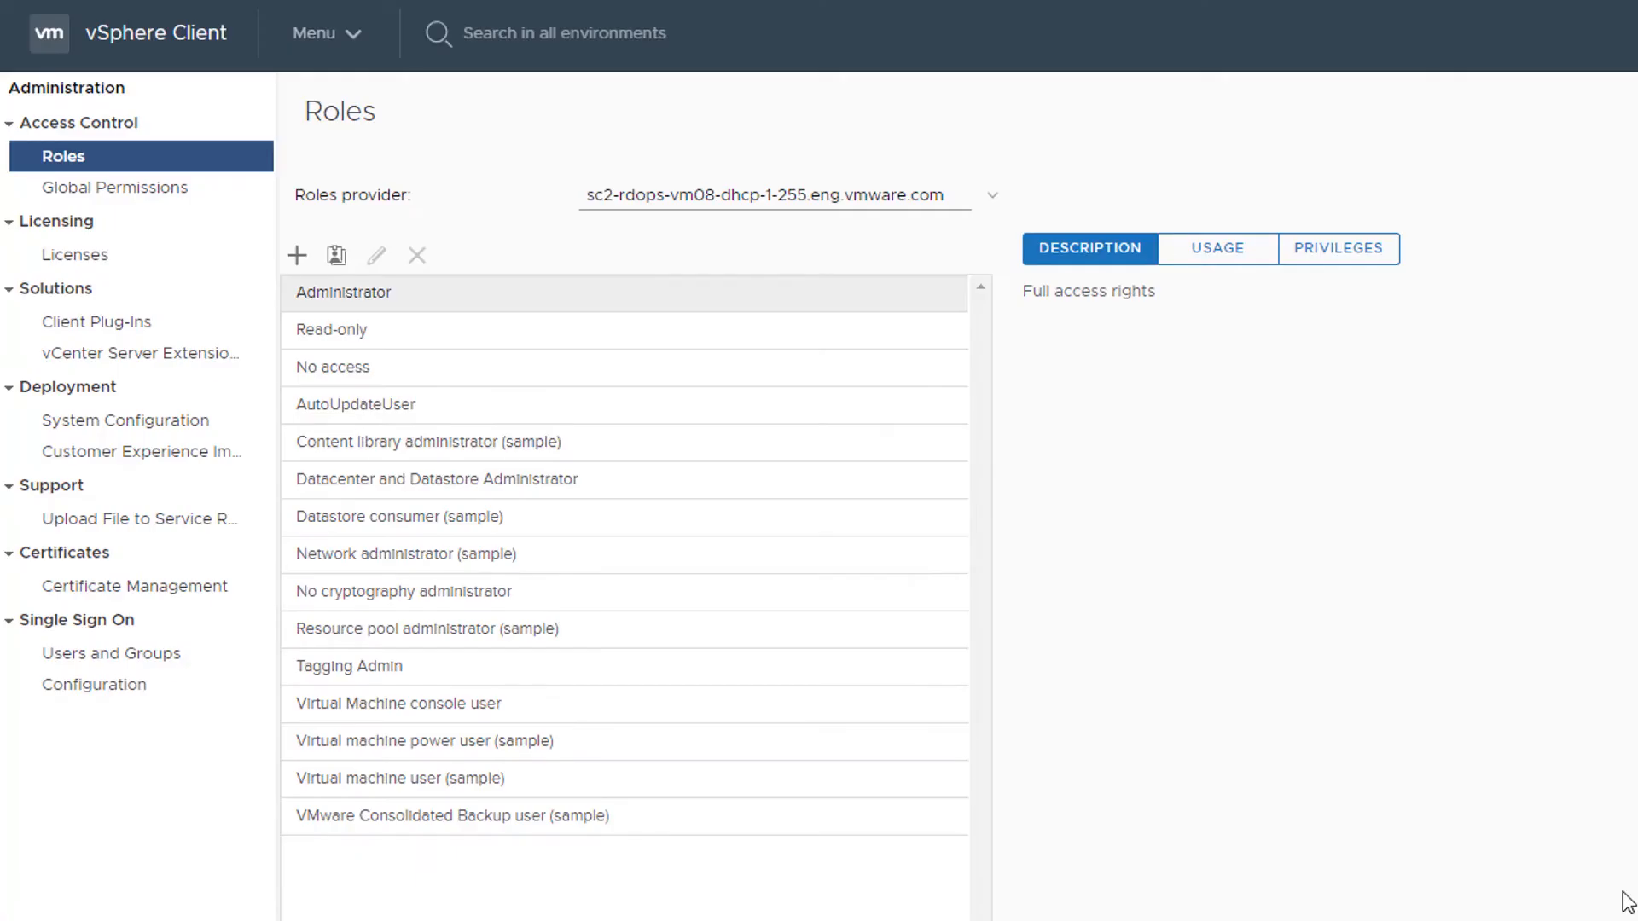
pyautogui.moveTo(960, 510)
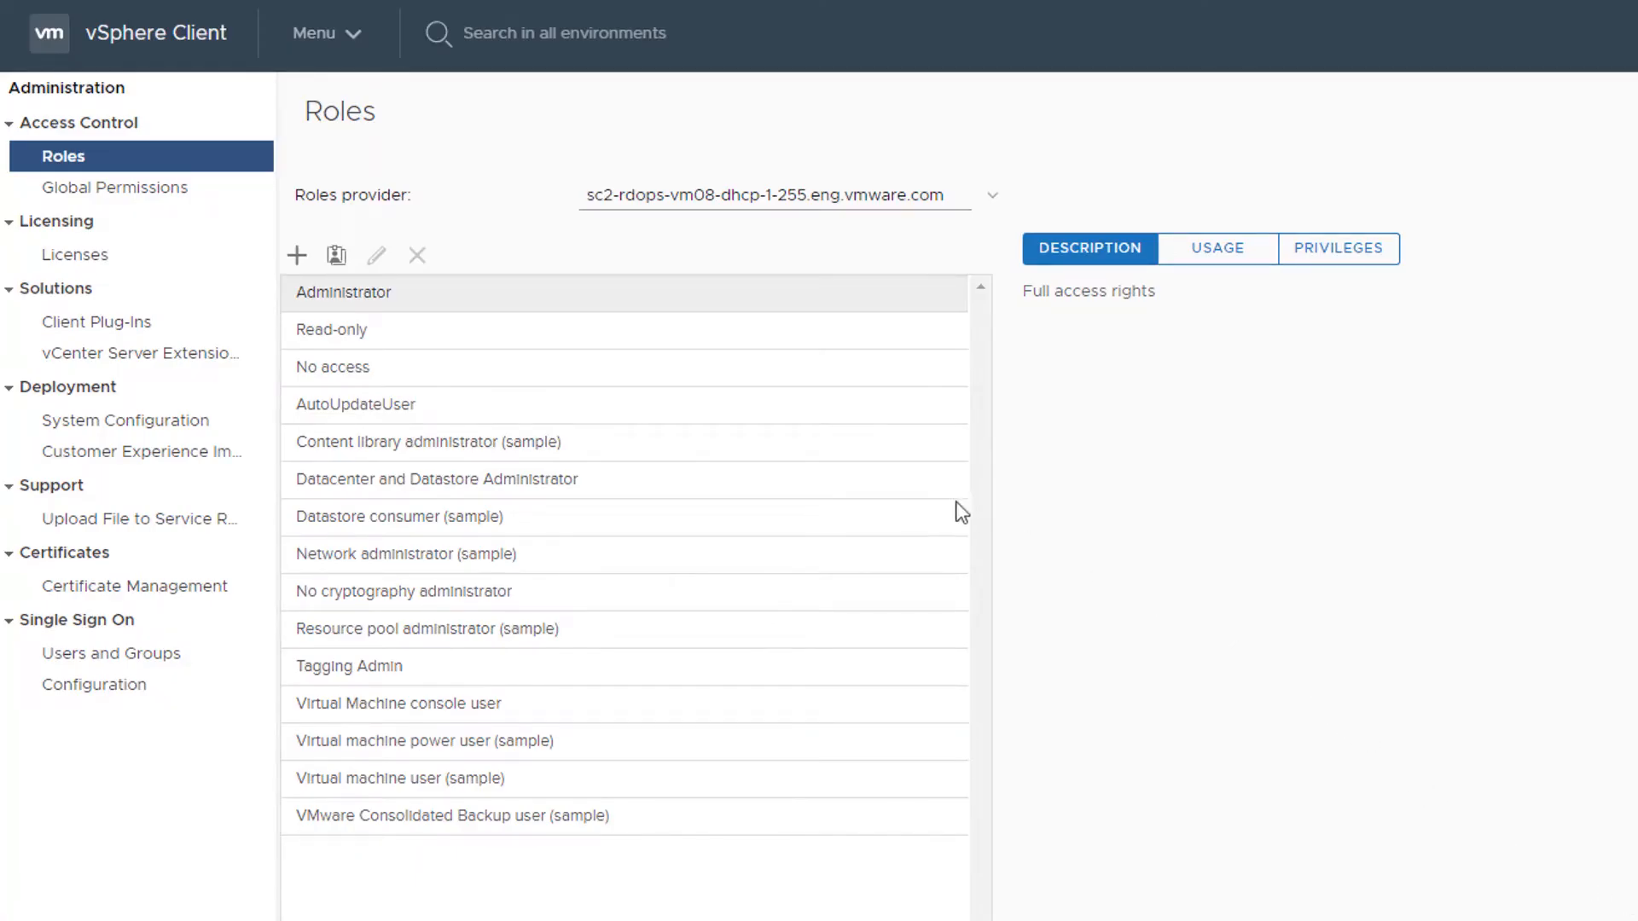
pyautogui.click(155, 33)
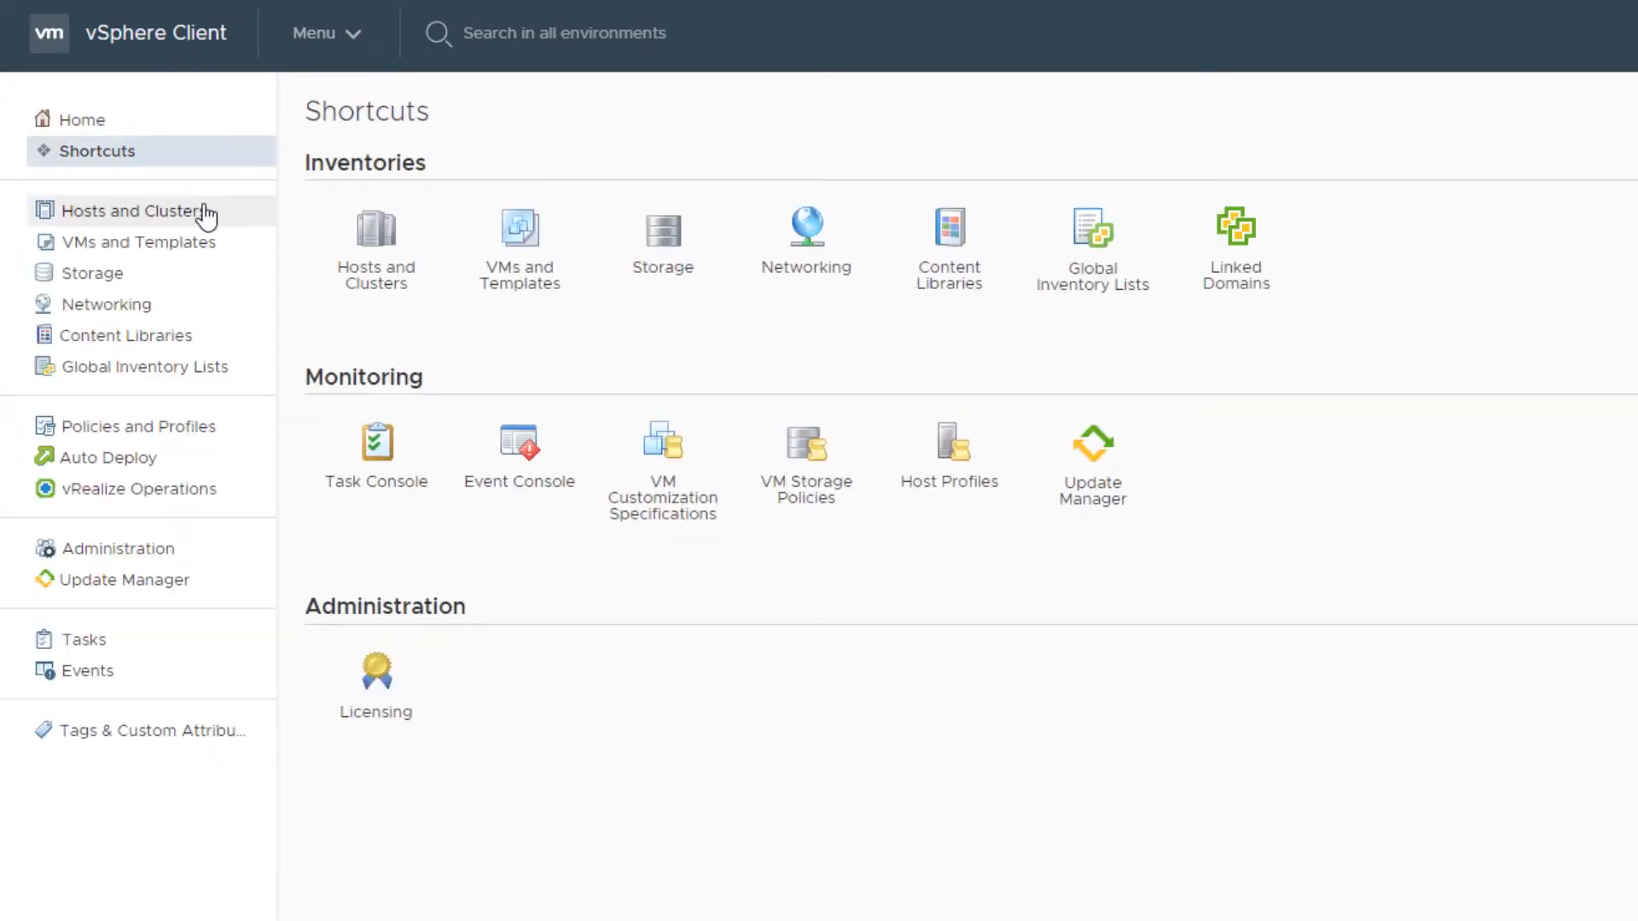
# Open Hosts and Clusters and view Cluster 1's Permissions tab.
pyautogui.click(124, 211)
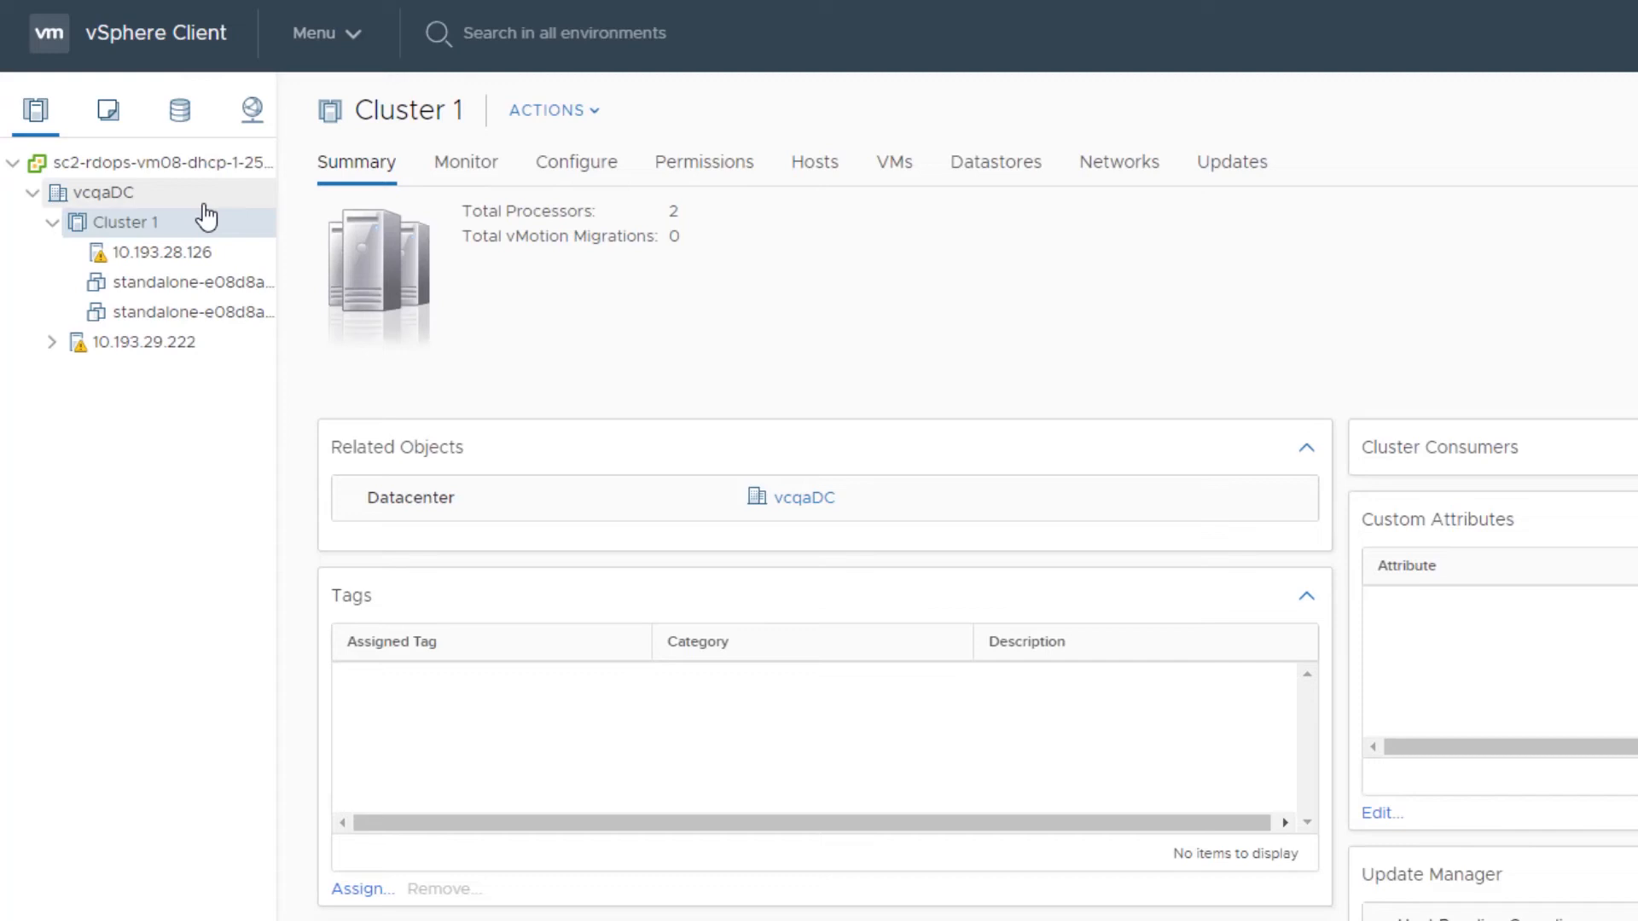
pyautogui.moveTo(674, 164)
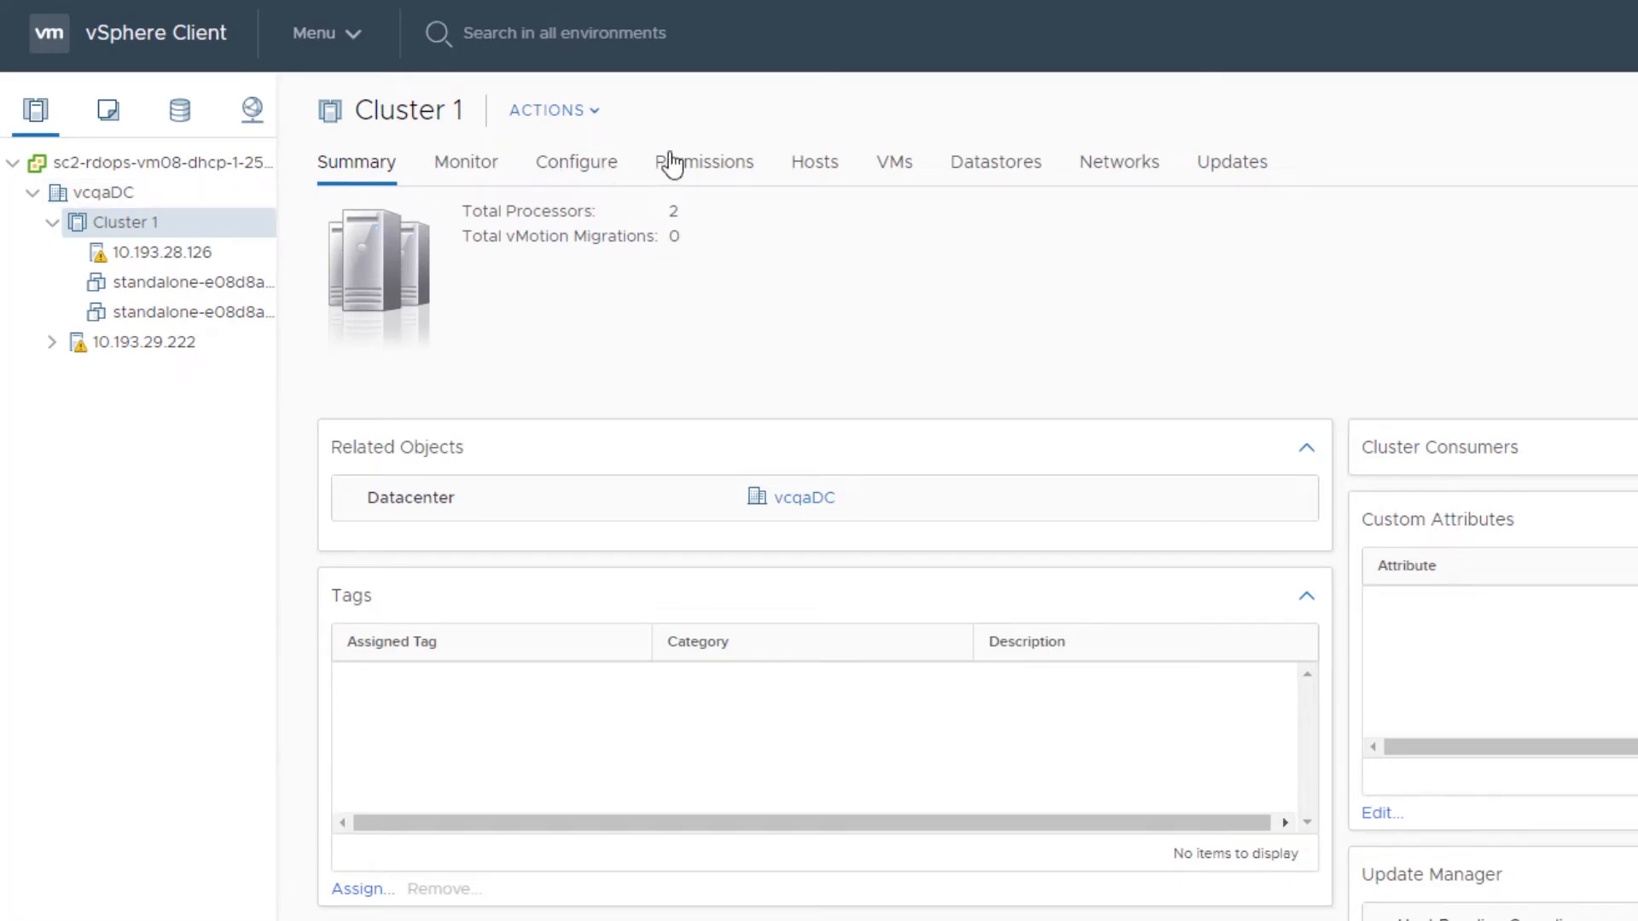
pyautogui.click(703, 162)
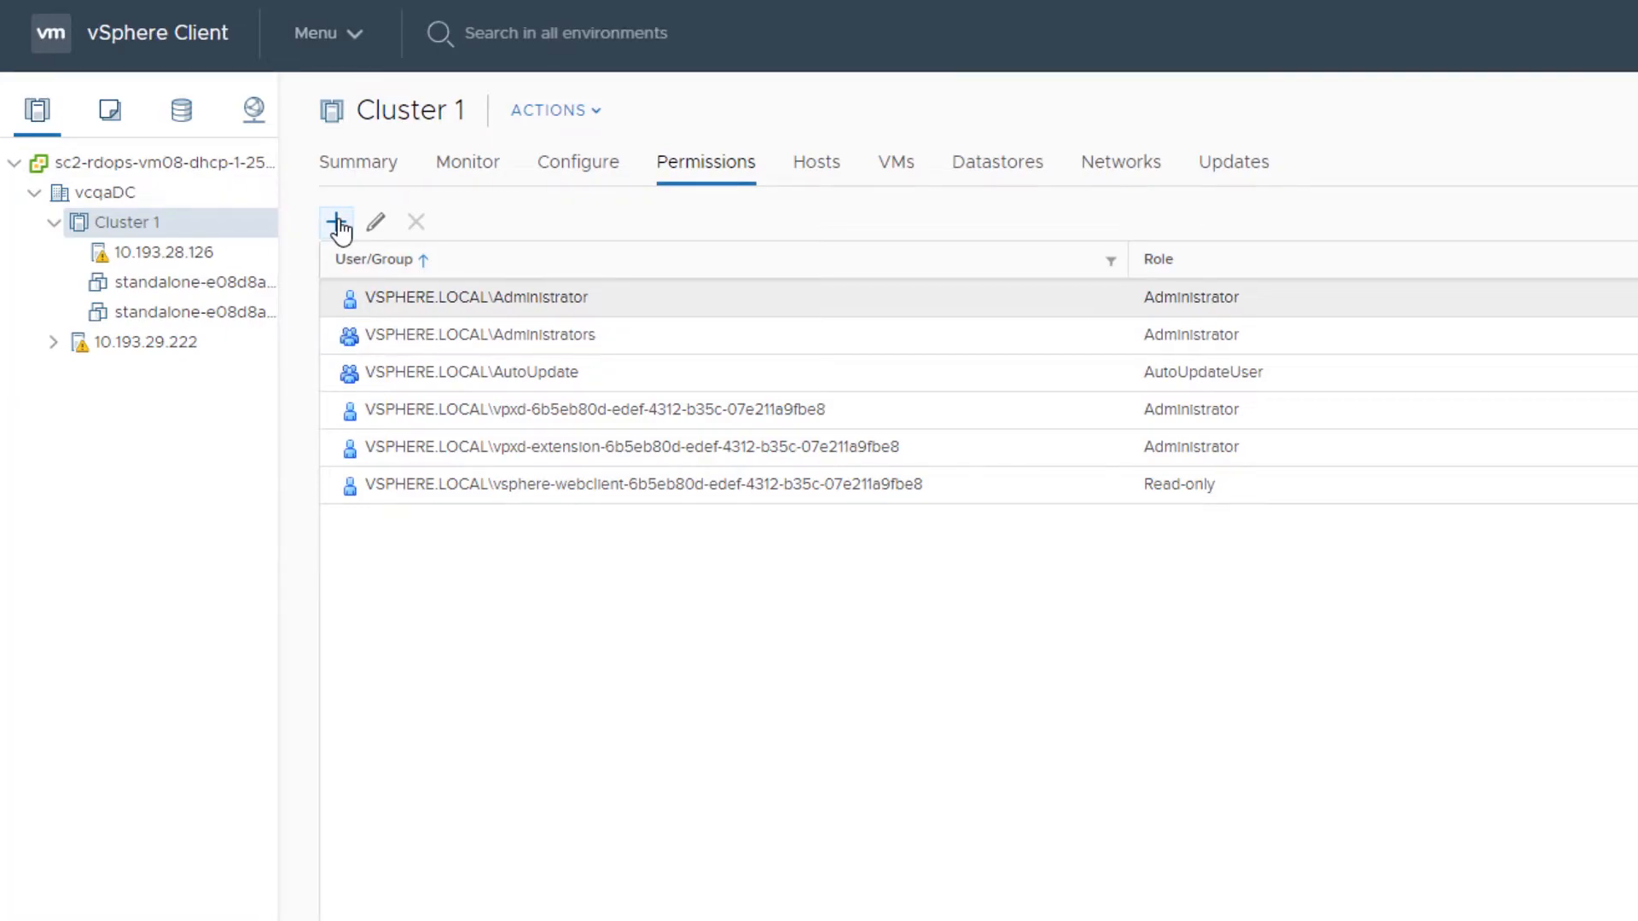
# Add a Cluster 1 permission for datacenter-admin with the new role, propagating to children.
pyautogui.click(336, 221)
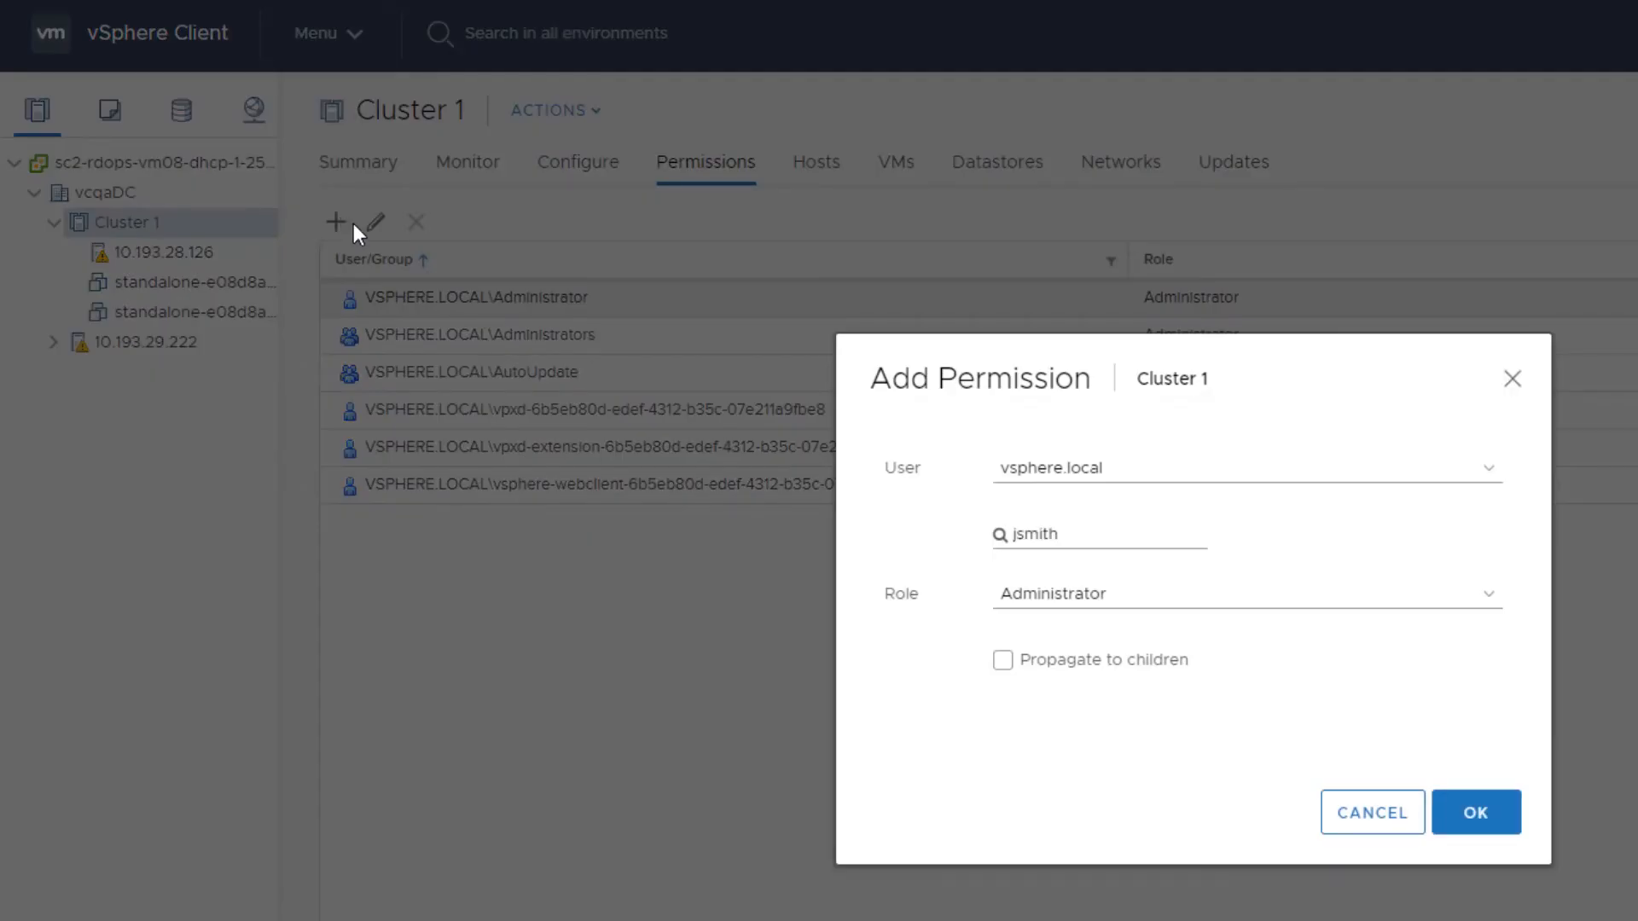
pyautogui.moveTo(1077, 524)
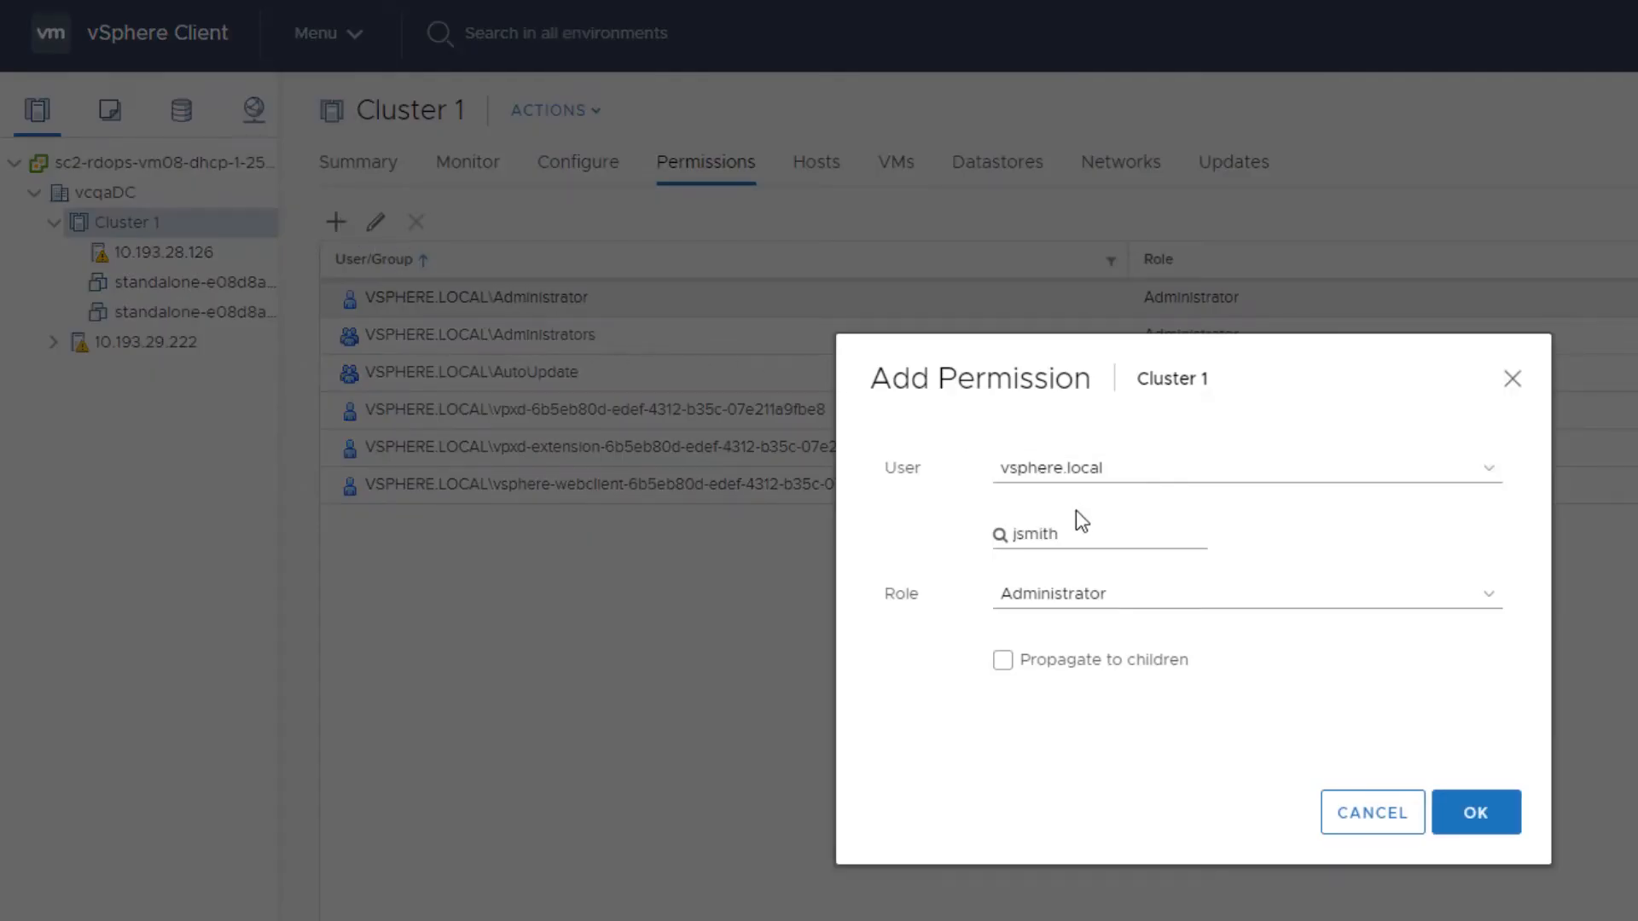
pyautogui.doubleClick(1033, 533)
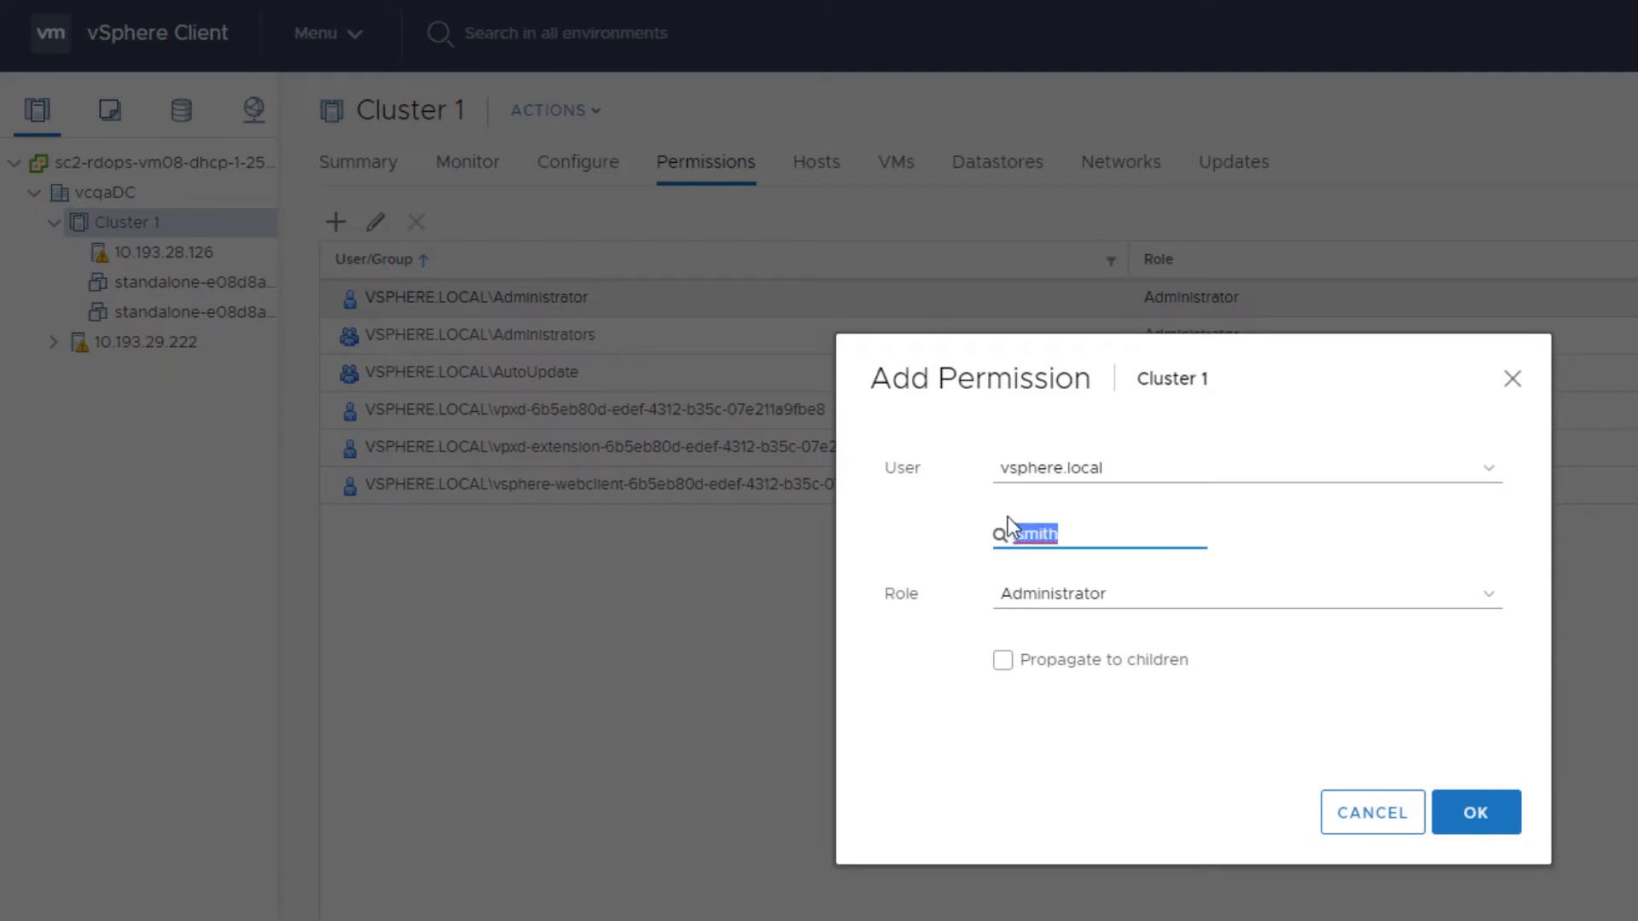
pyautogui.write('da')
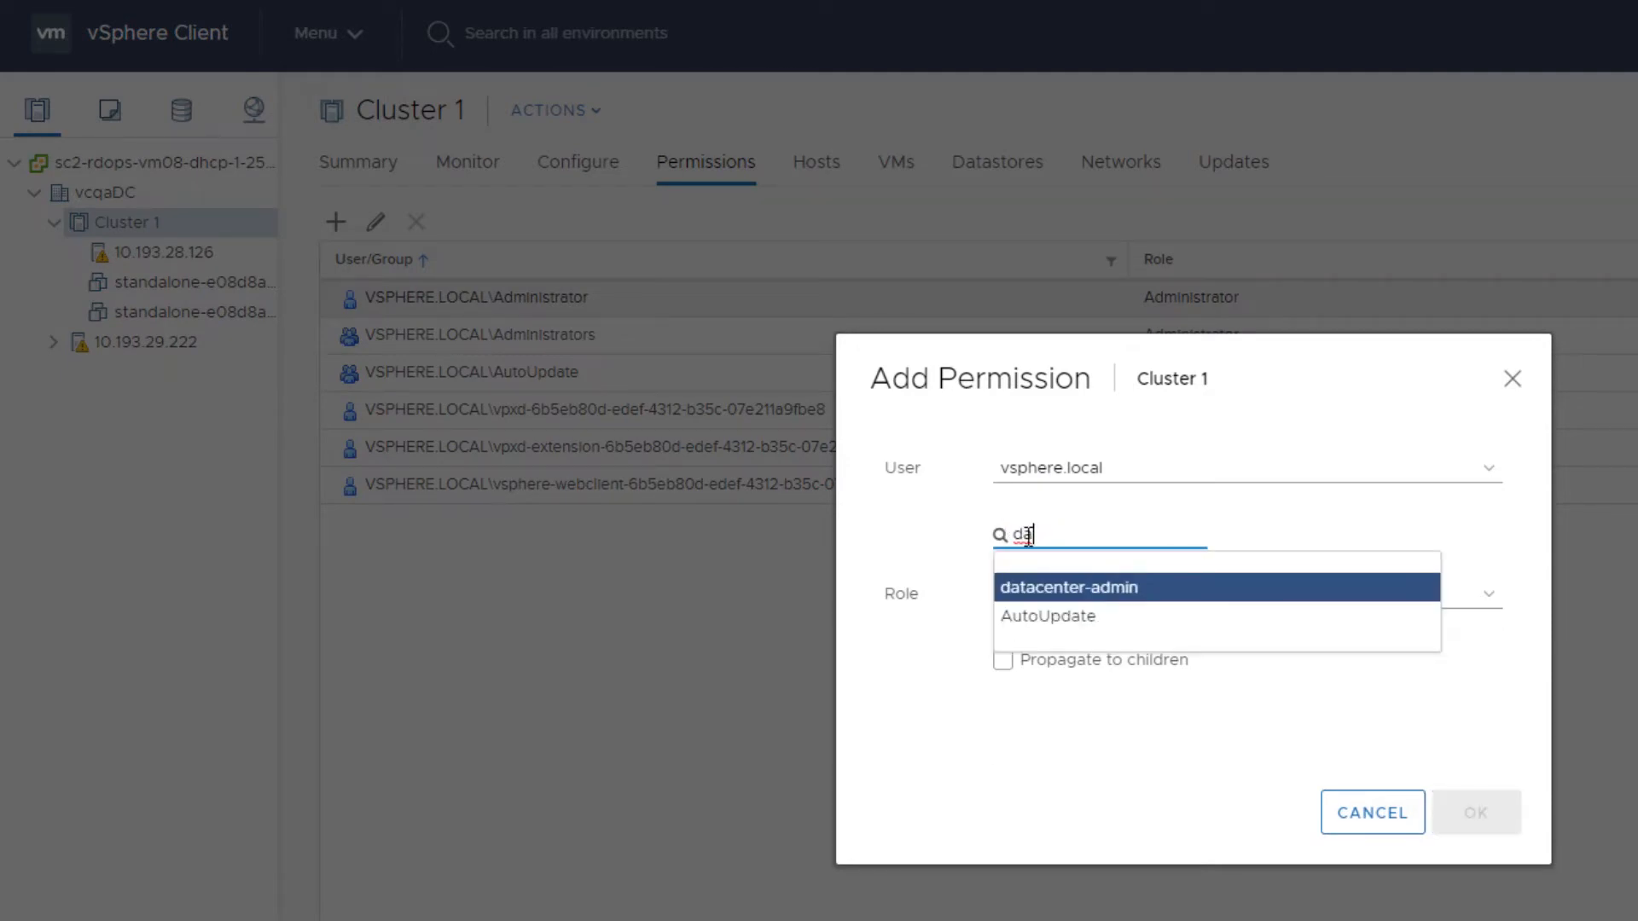
pyautogui.click(1070, 587)
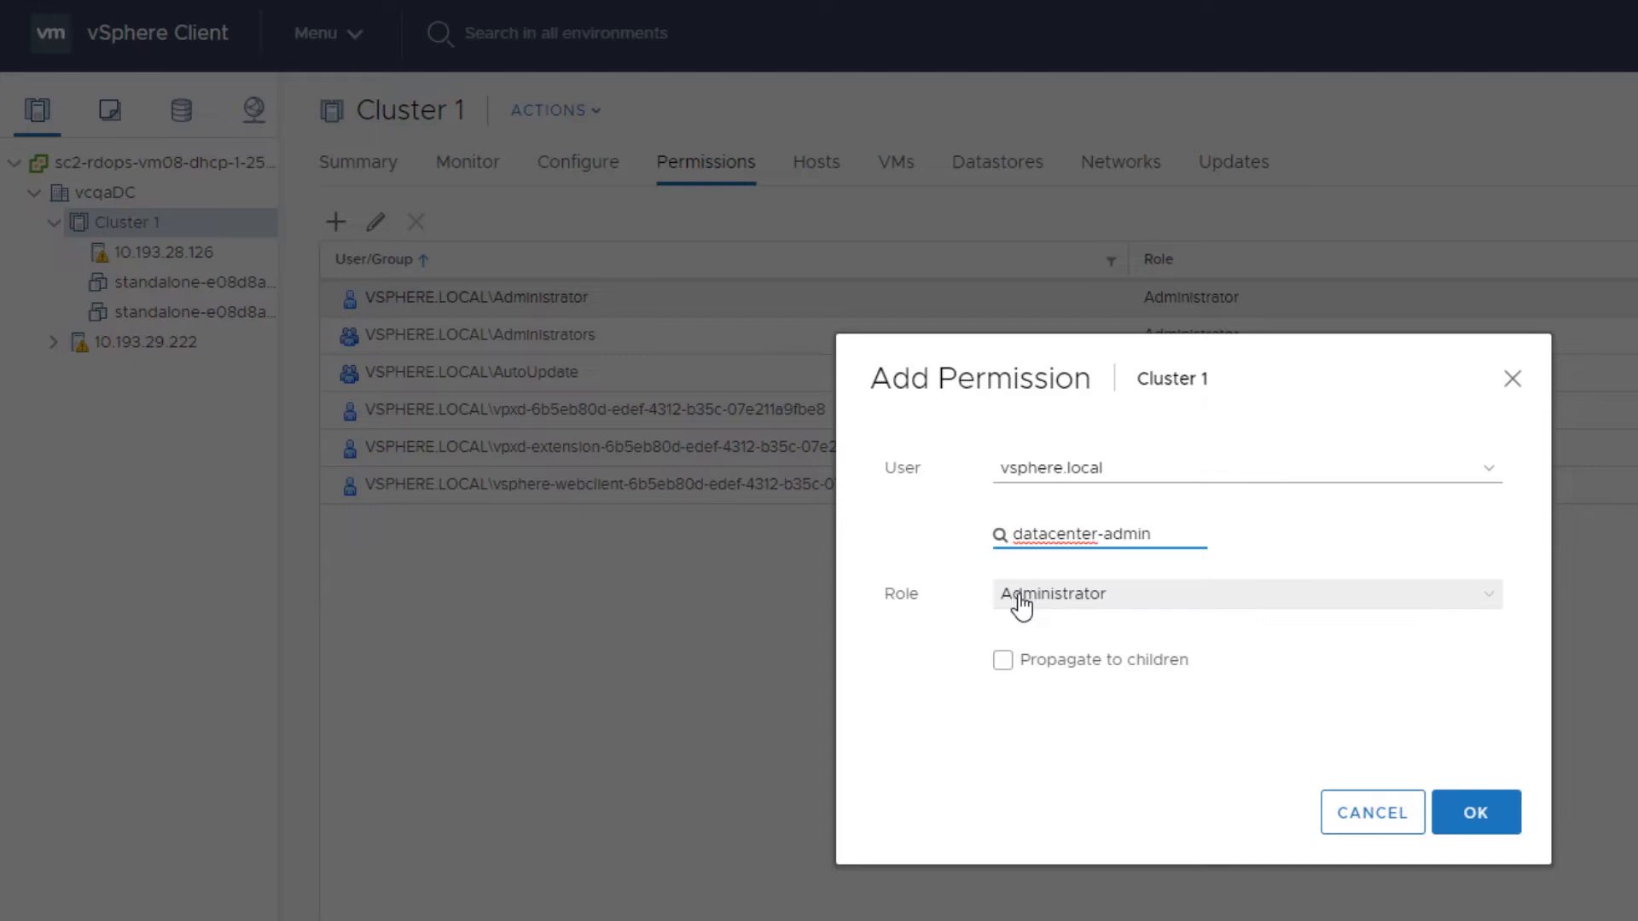
pyautogui.click(1248, 594)
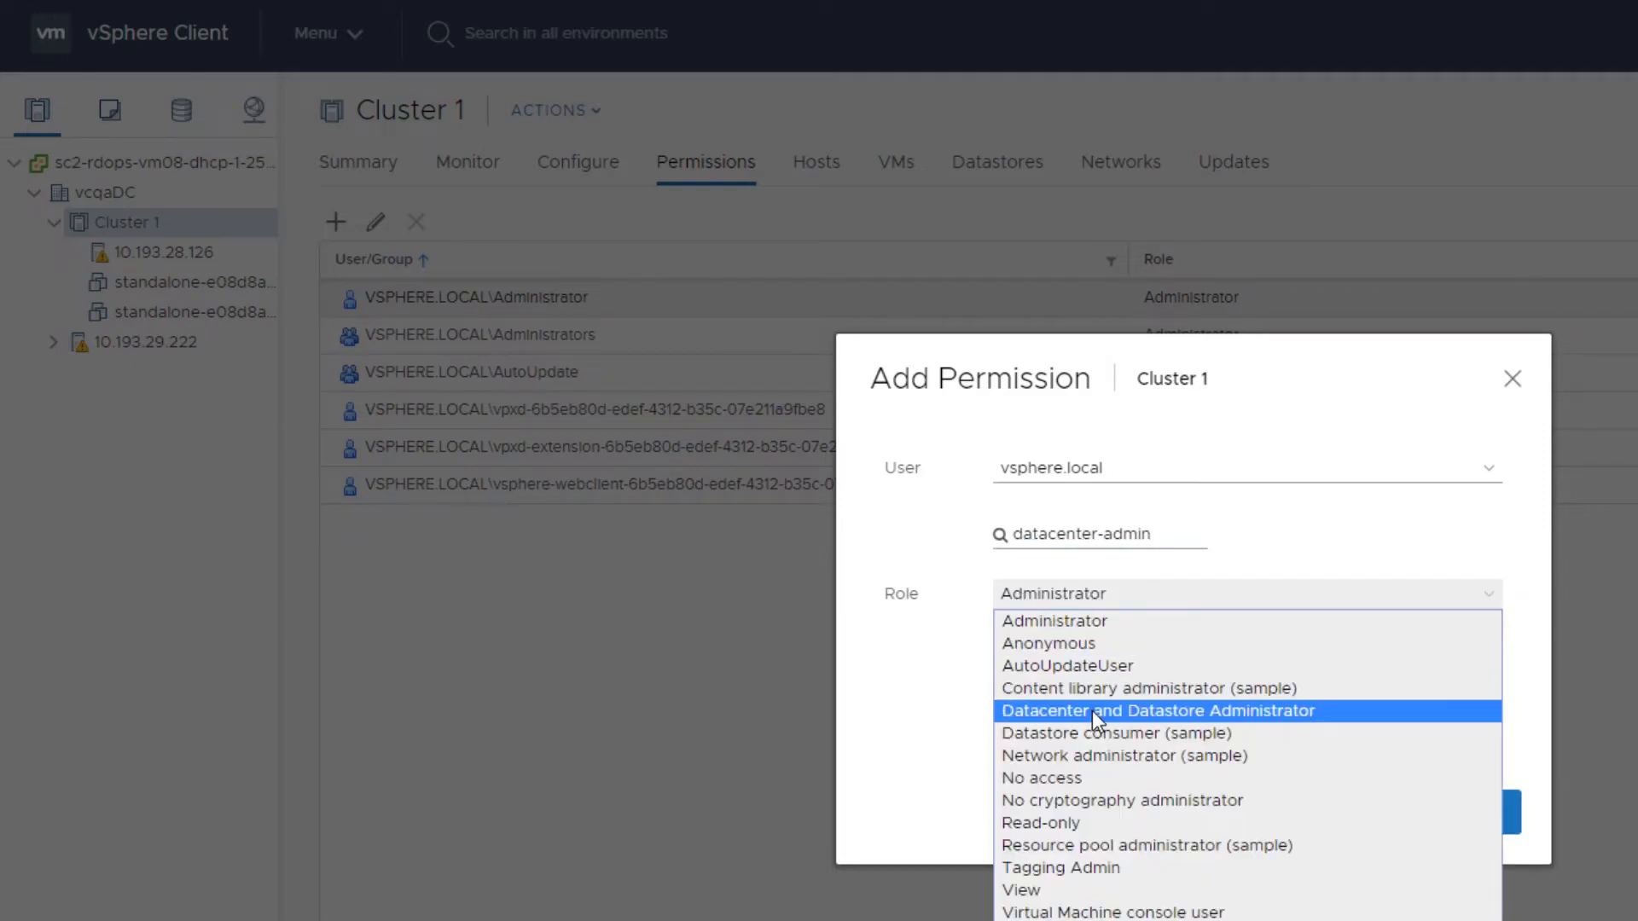
pyautogui.click(1158, 711)
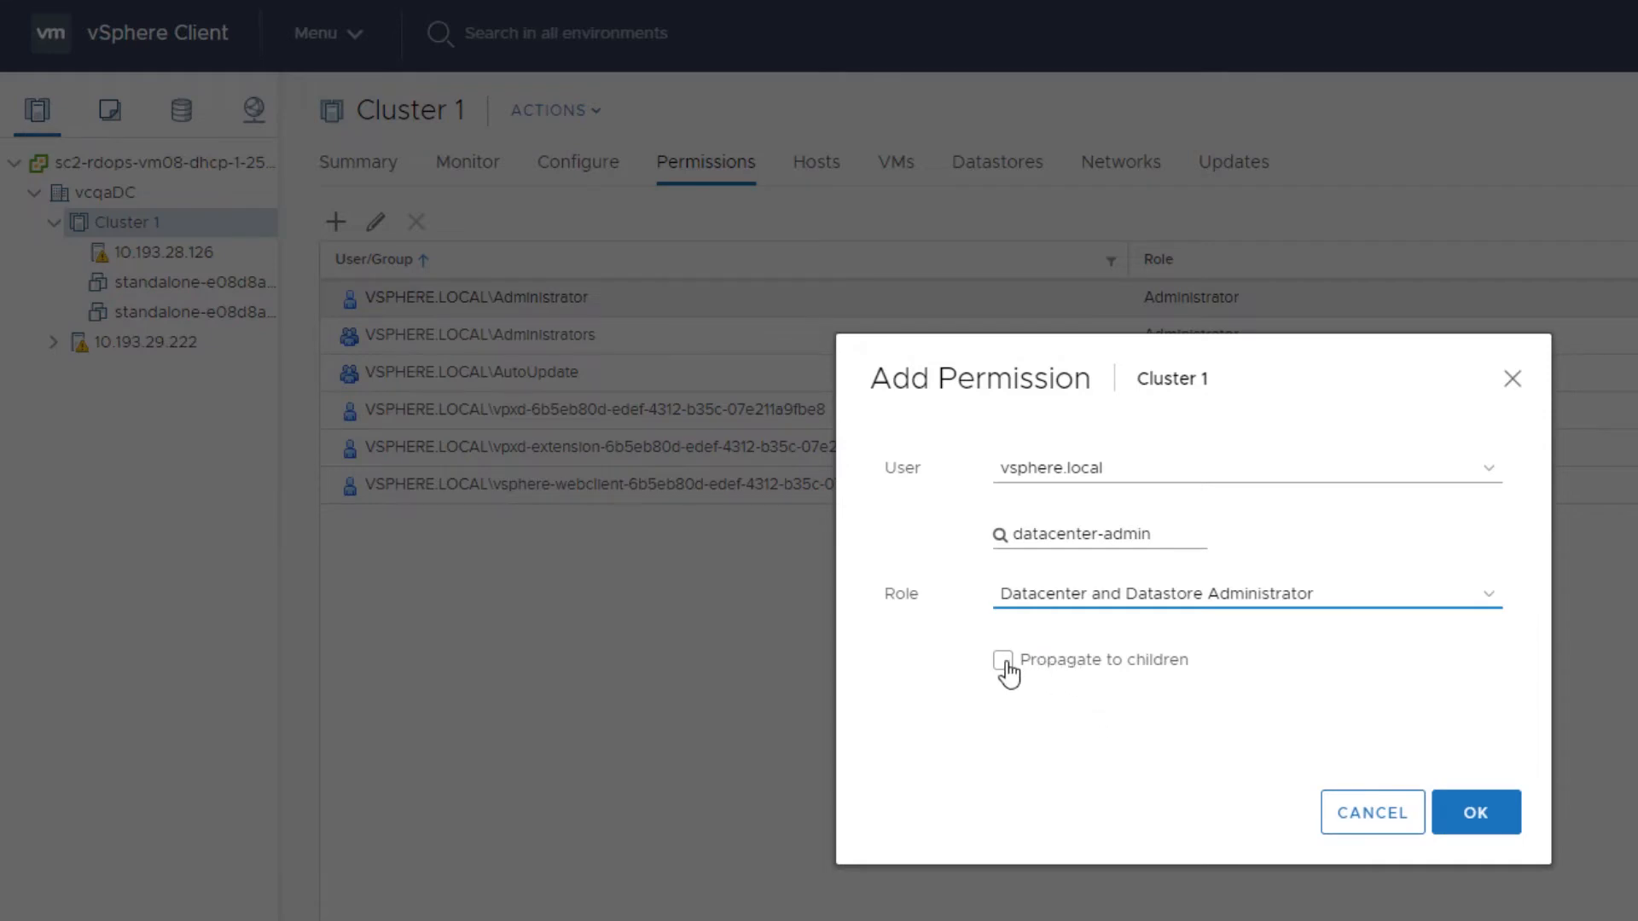
pyautogui.click(1004, 659)
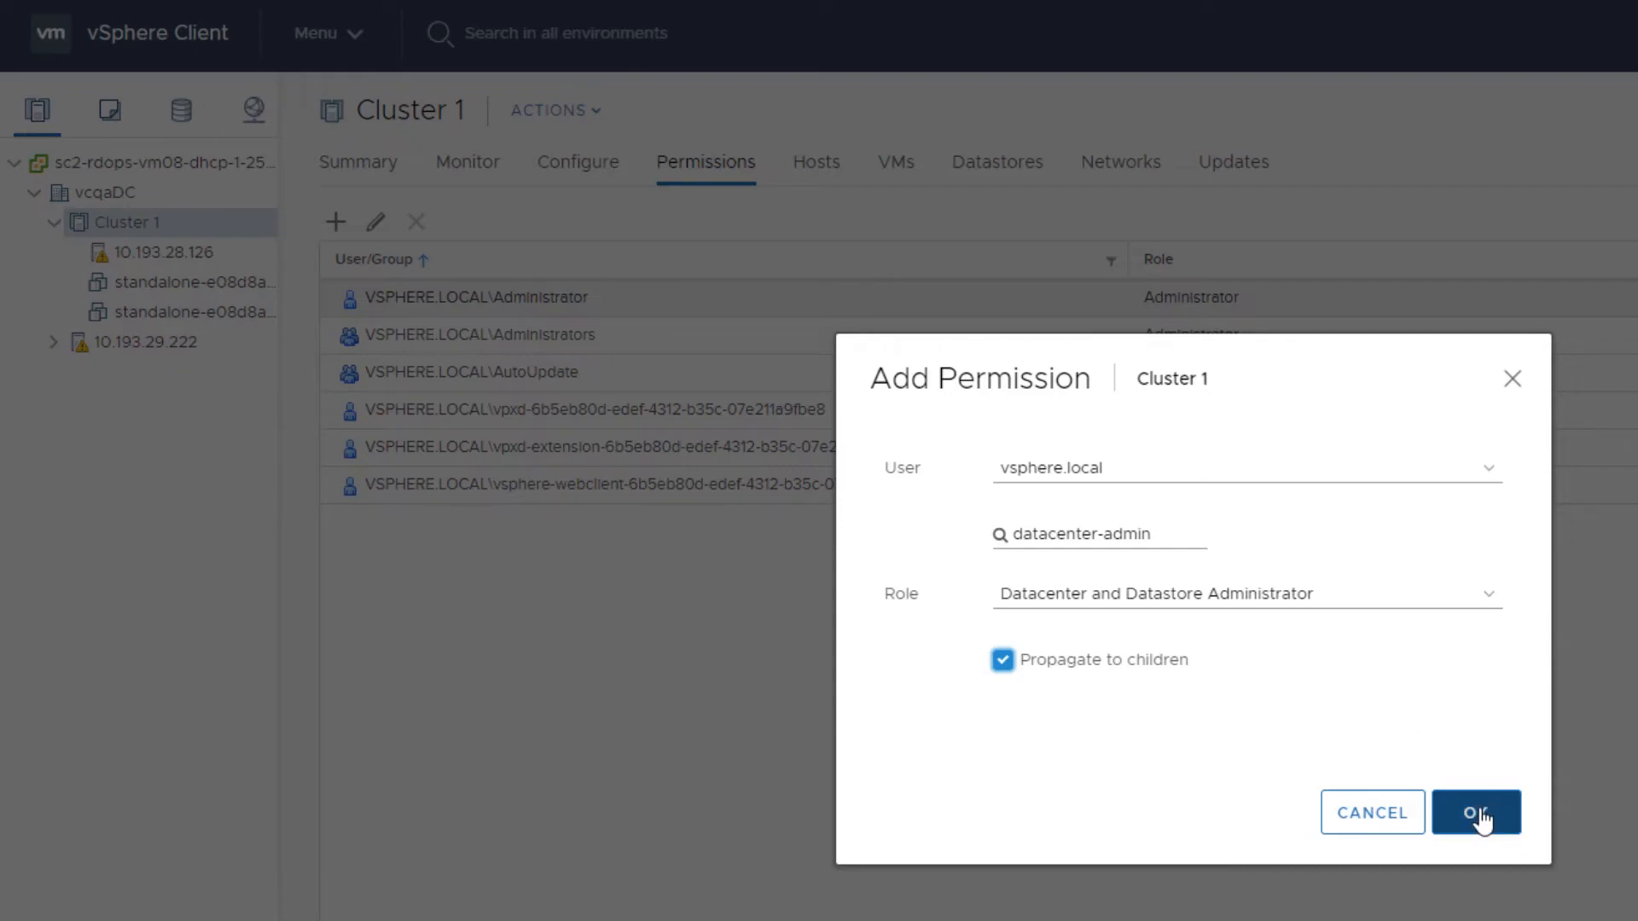
pyautogui.click(1475, 813)
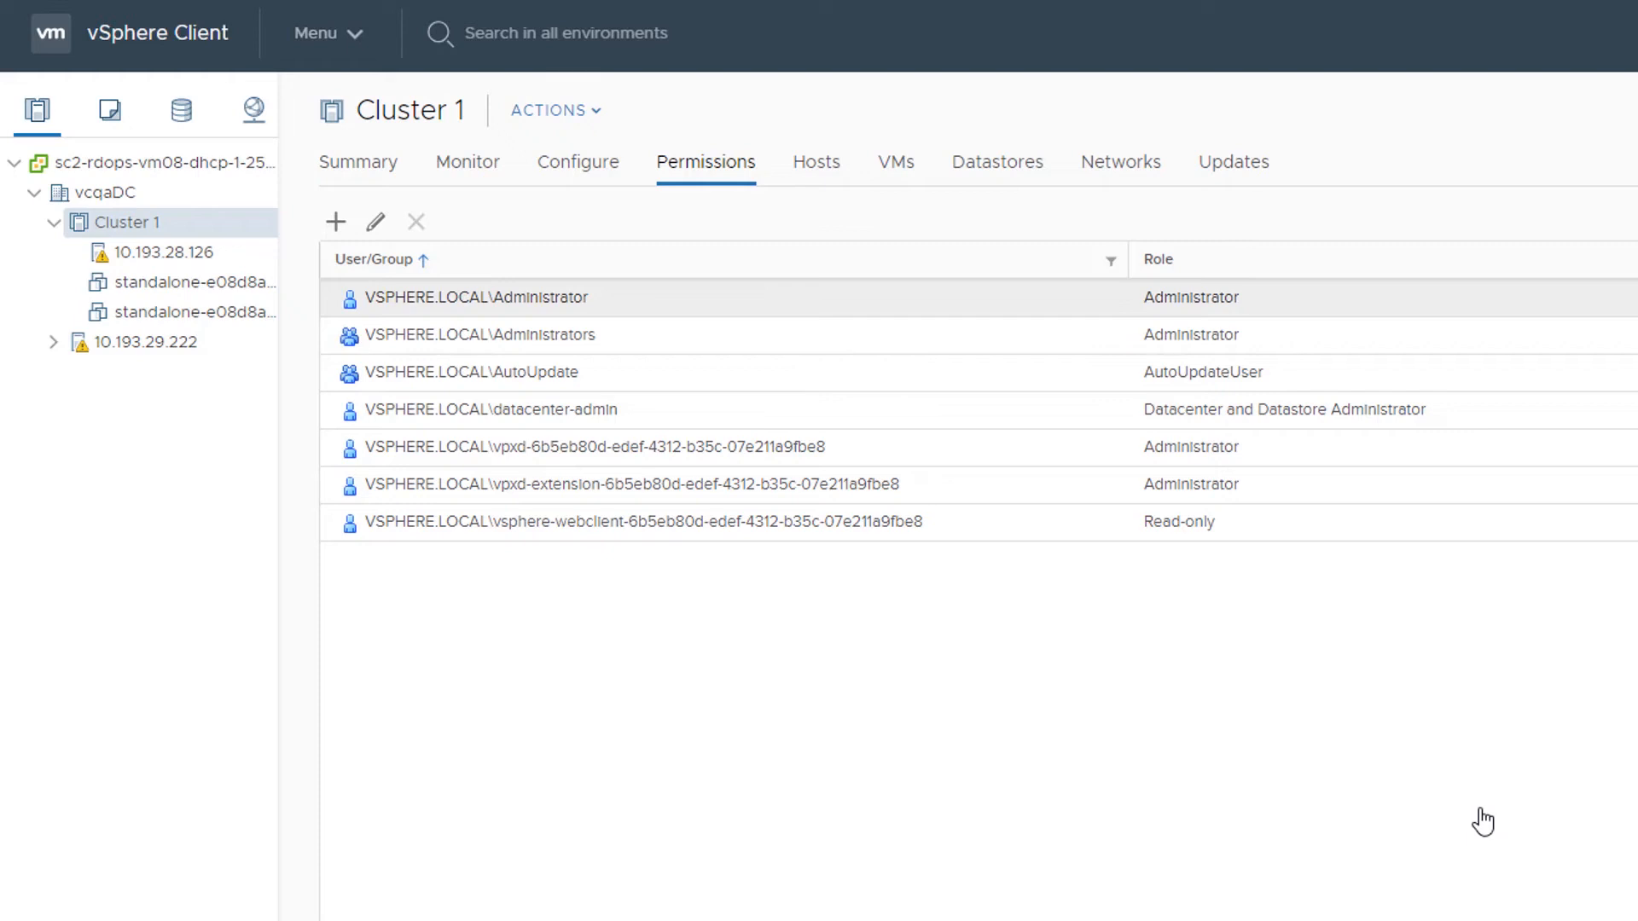
pyautogui.moveTo(1386, 847)
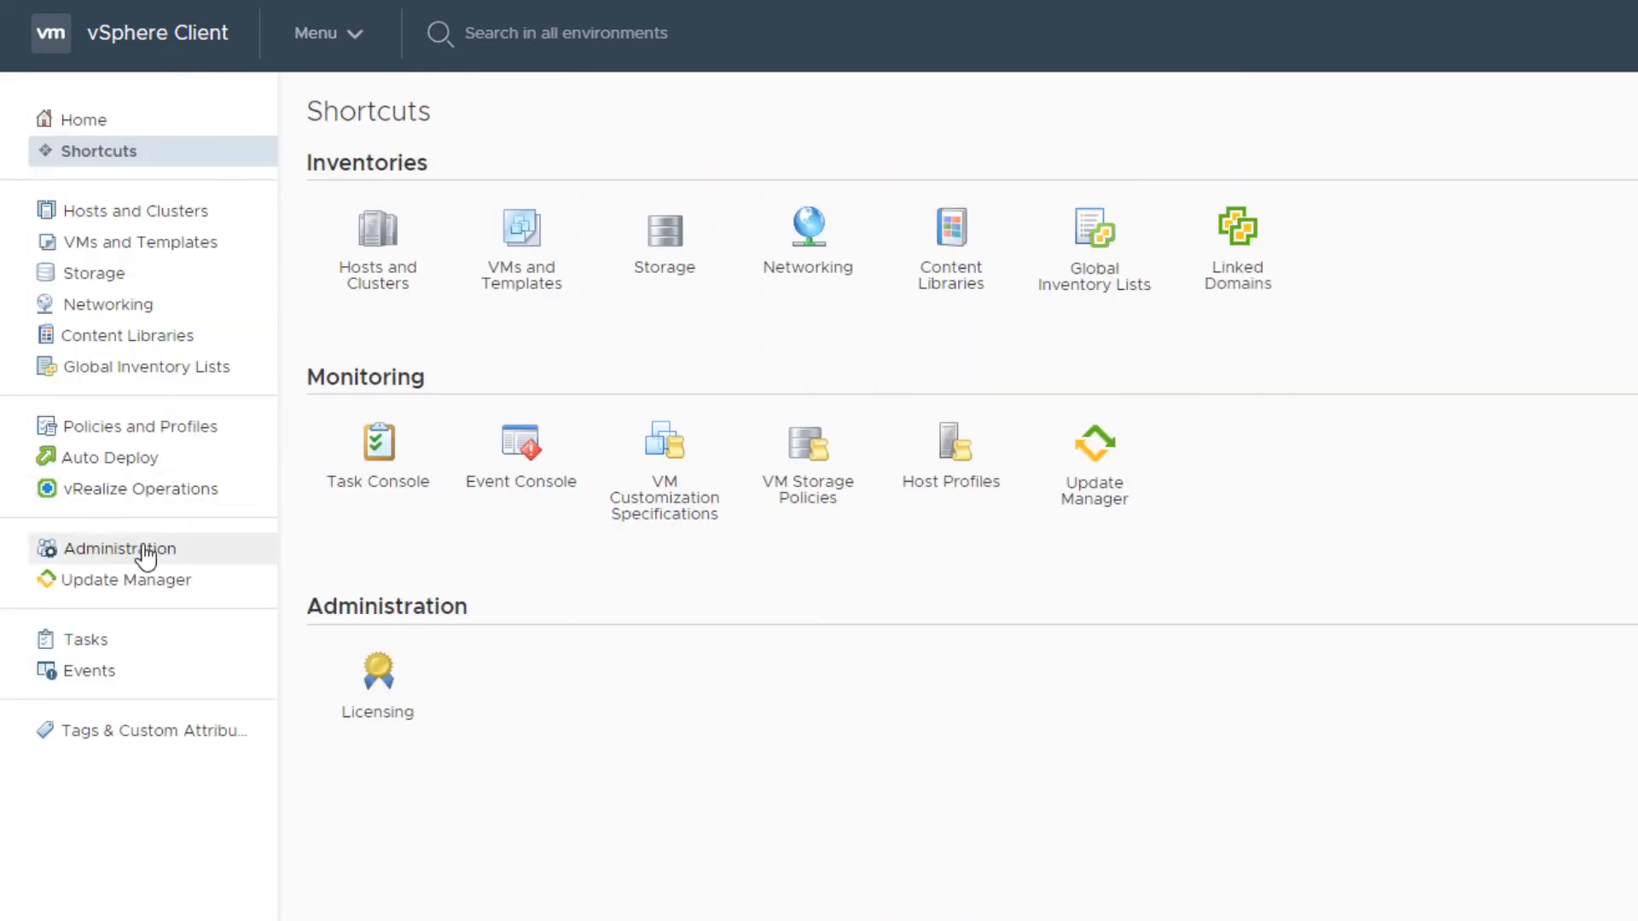
# Go to Administration and open the Global Permissions list.
pyautogui.click(120, 549)
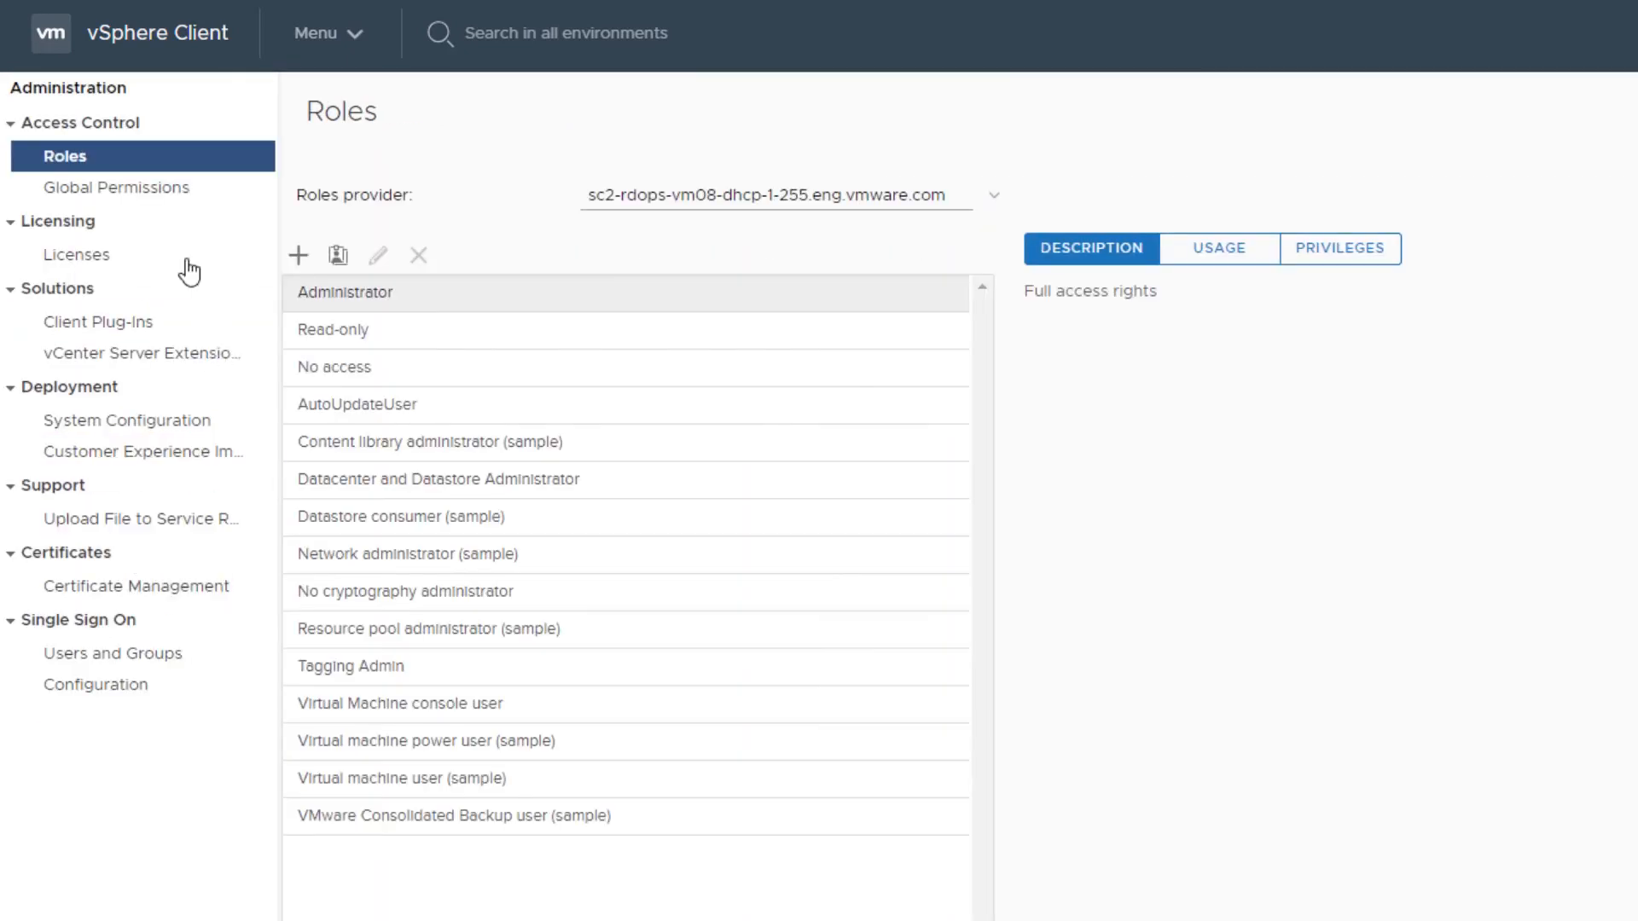
pyautogui.click(115, 187)
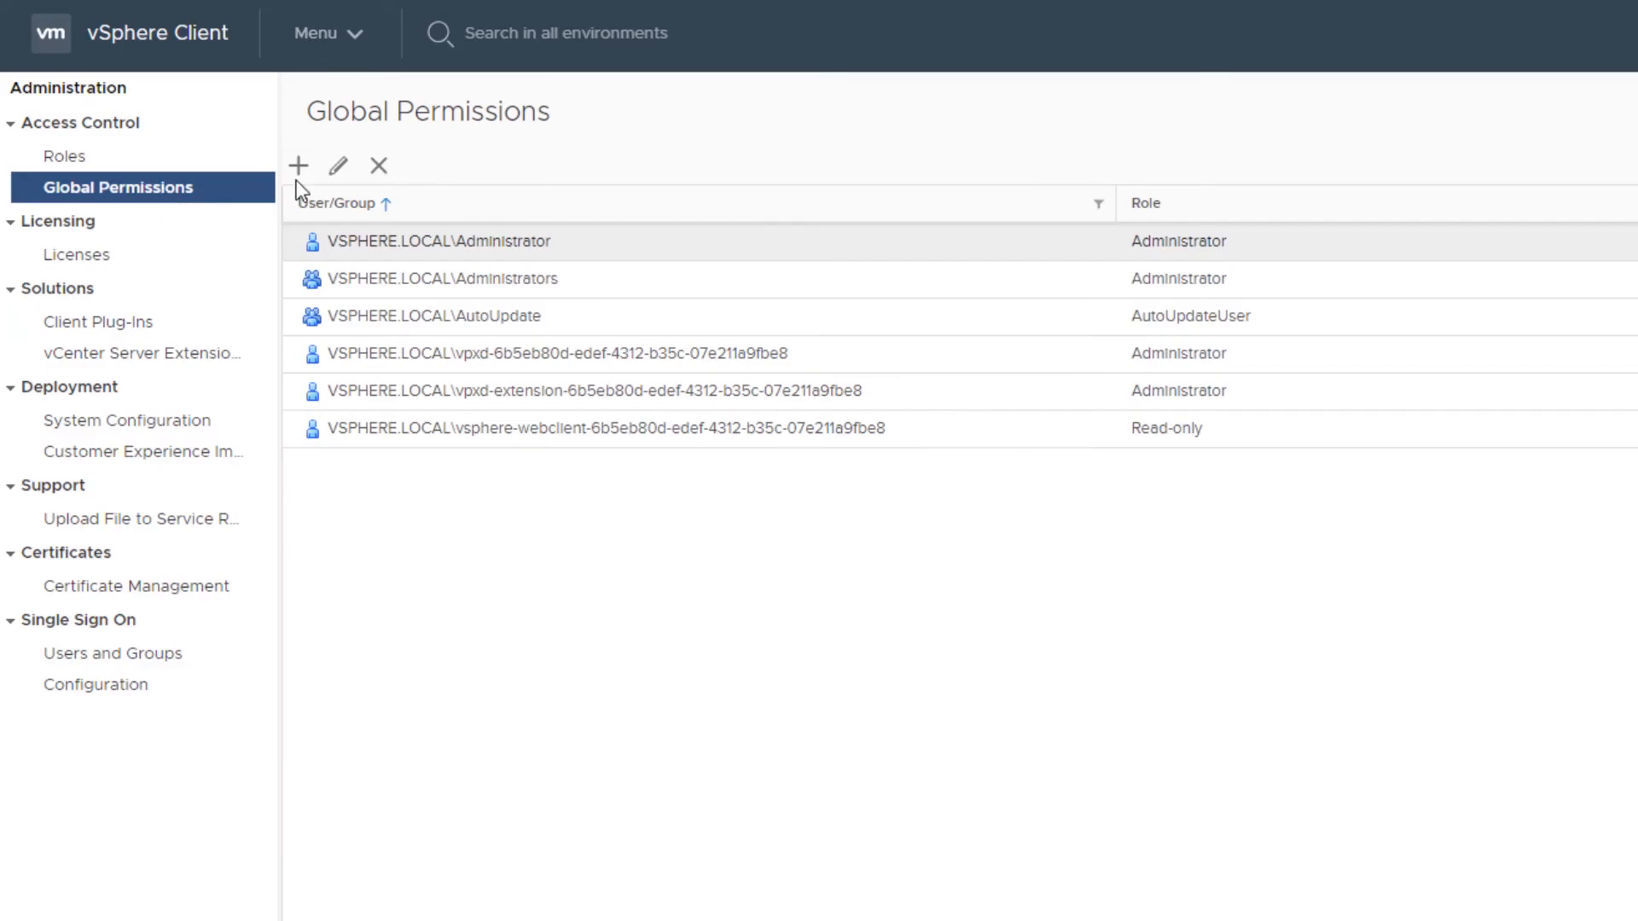
# Add a global permission for datacenter-admin with Datacenter and Datastore Administrator, propagating to children.
pyautogui.click(297, 165)
pyautogui.write('jsmith')
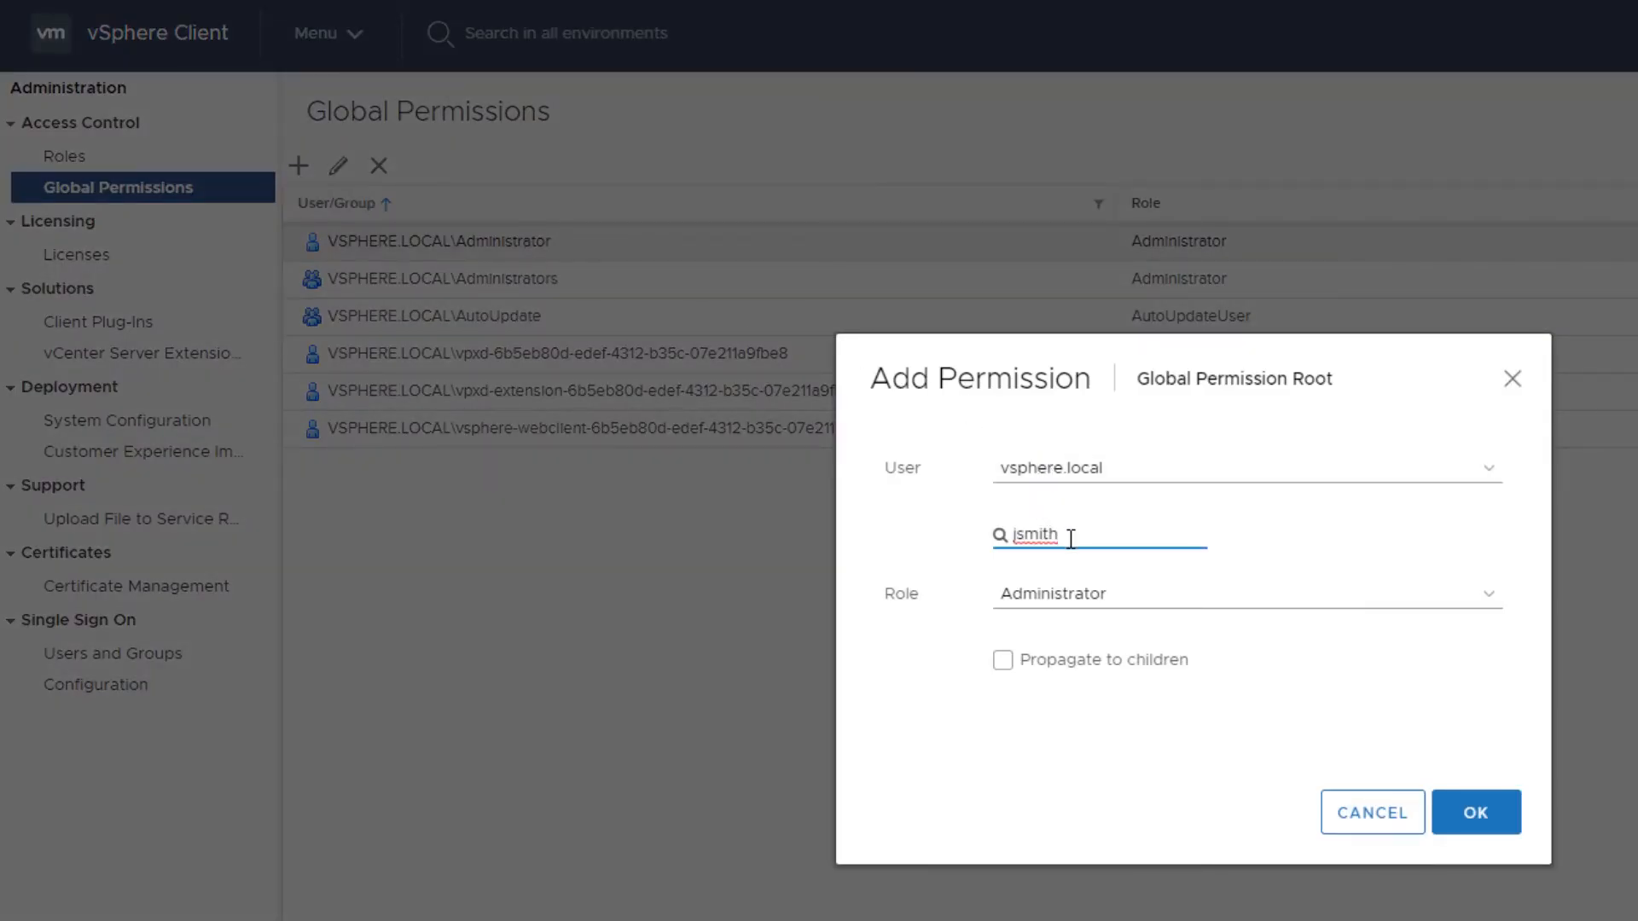
pyautogui.write('datacenter-admin')
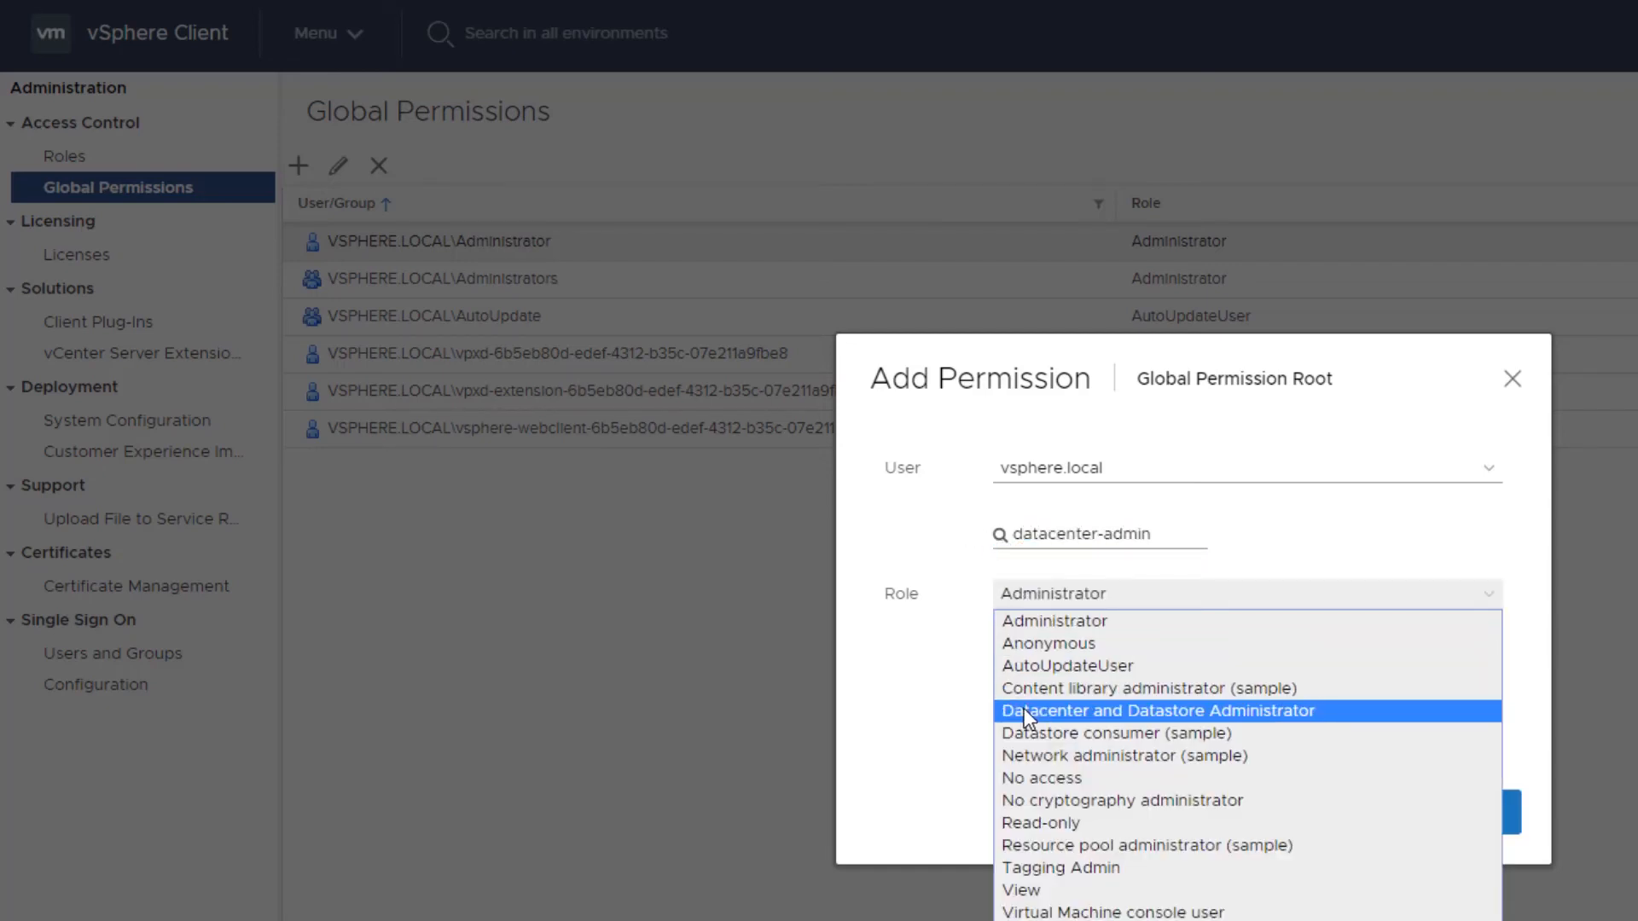
pyautogui.click(1156, 711)
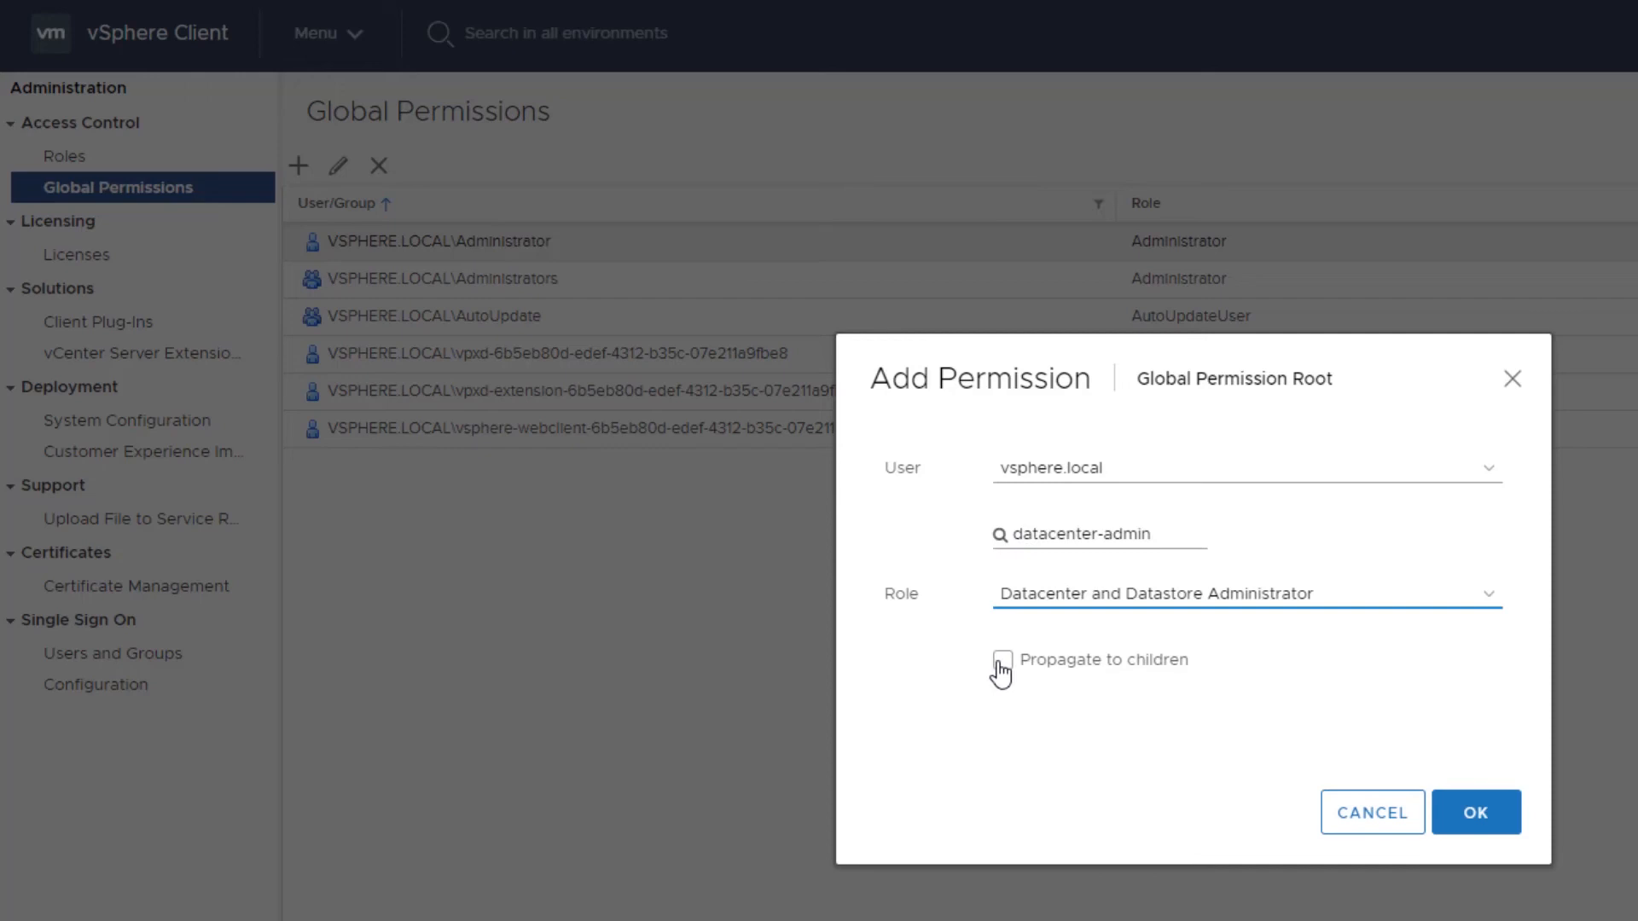
pyautogui.click(1005, 659)
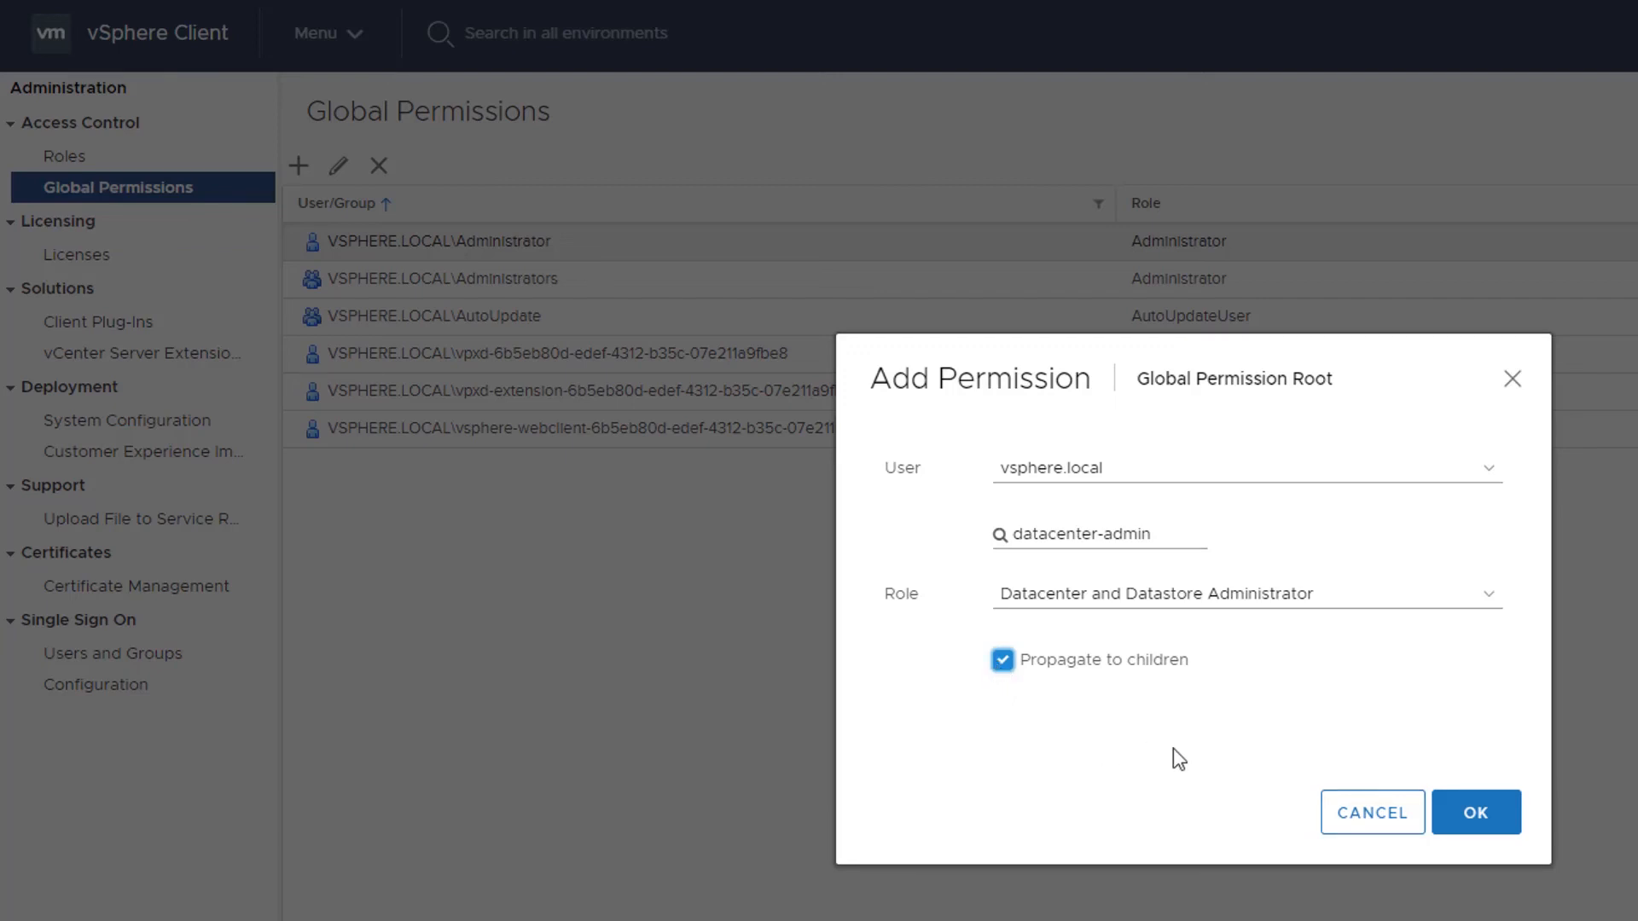
pyautogui.click(1477, 812)
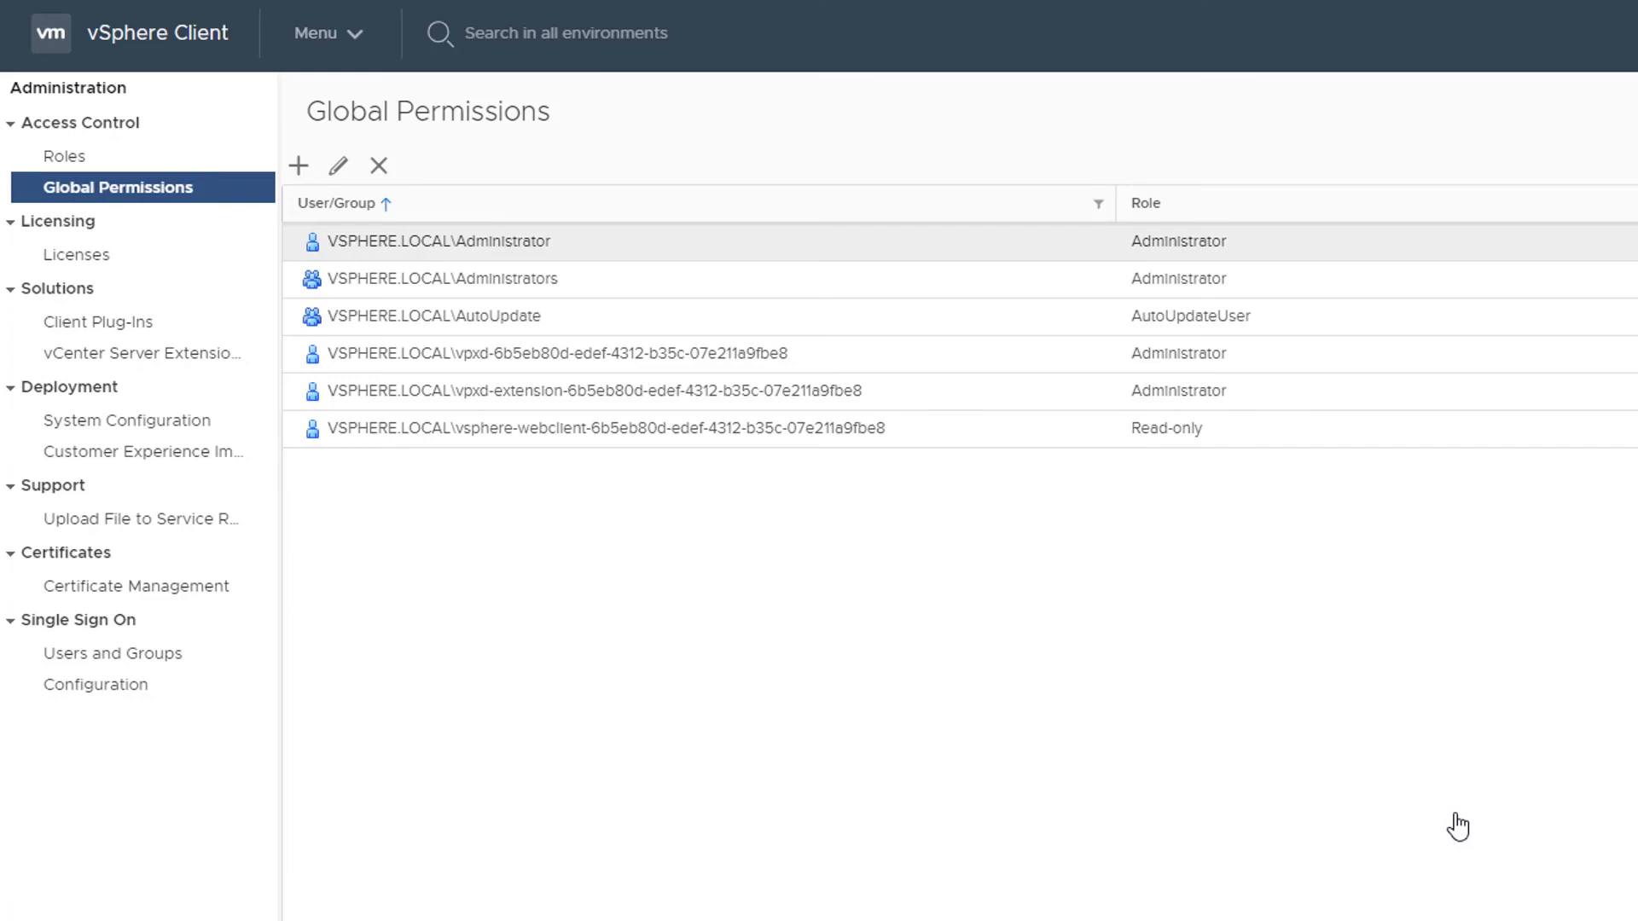